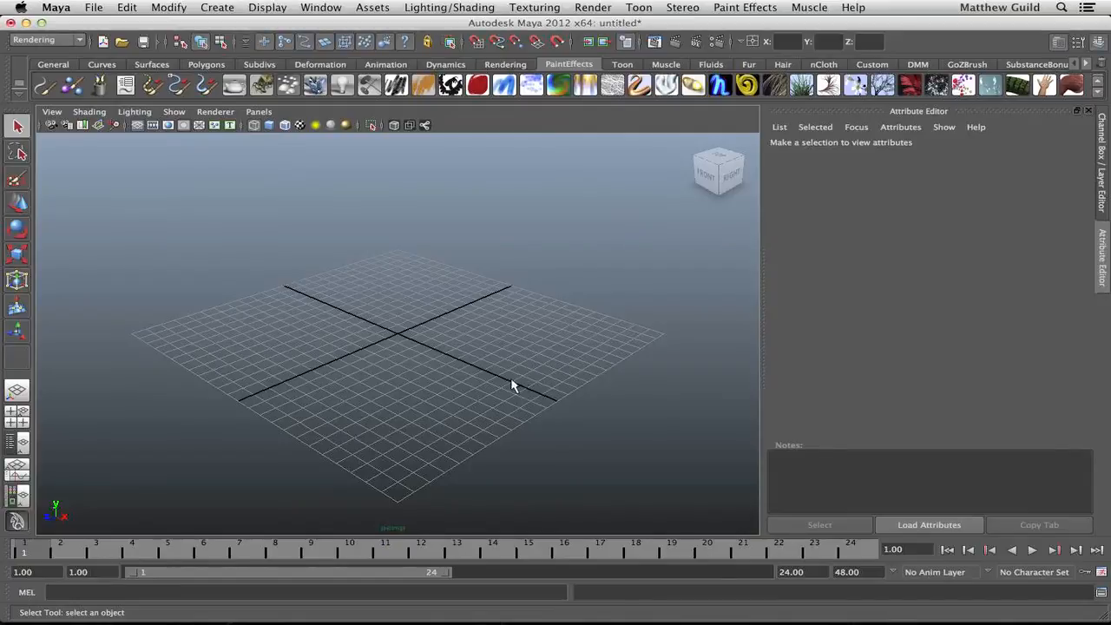
{"action": "mouse_move", "coordinate": [481, 369]}
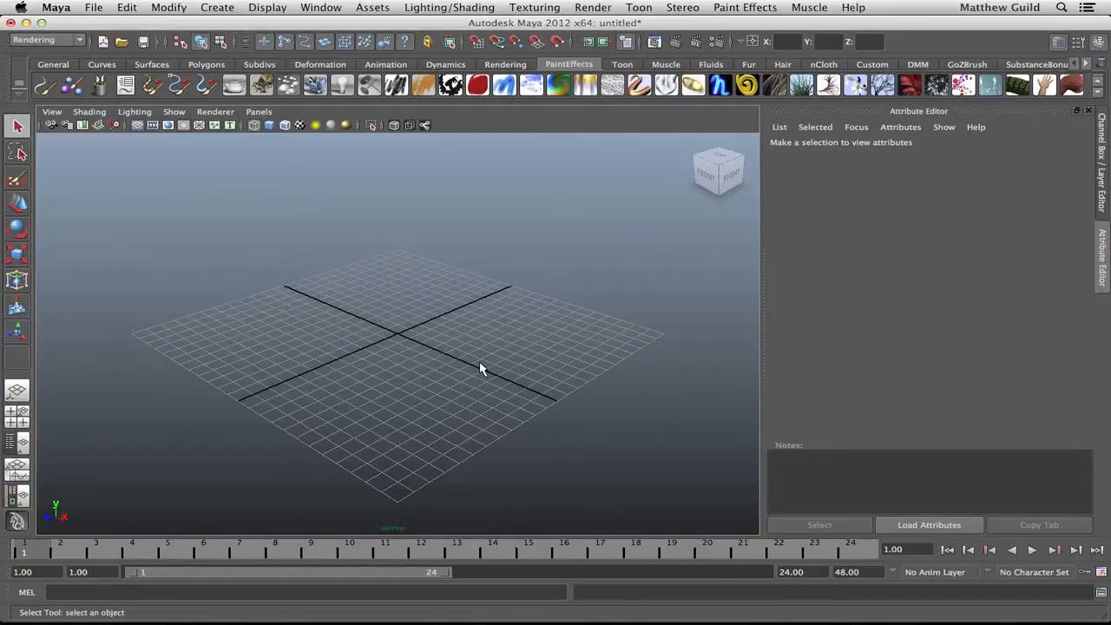
{"action": "mouse_move", "coordinate": [328, 286]}
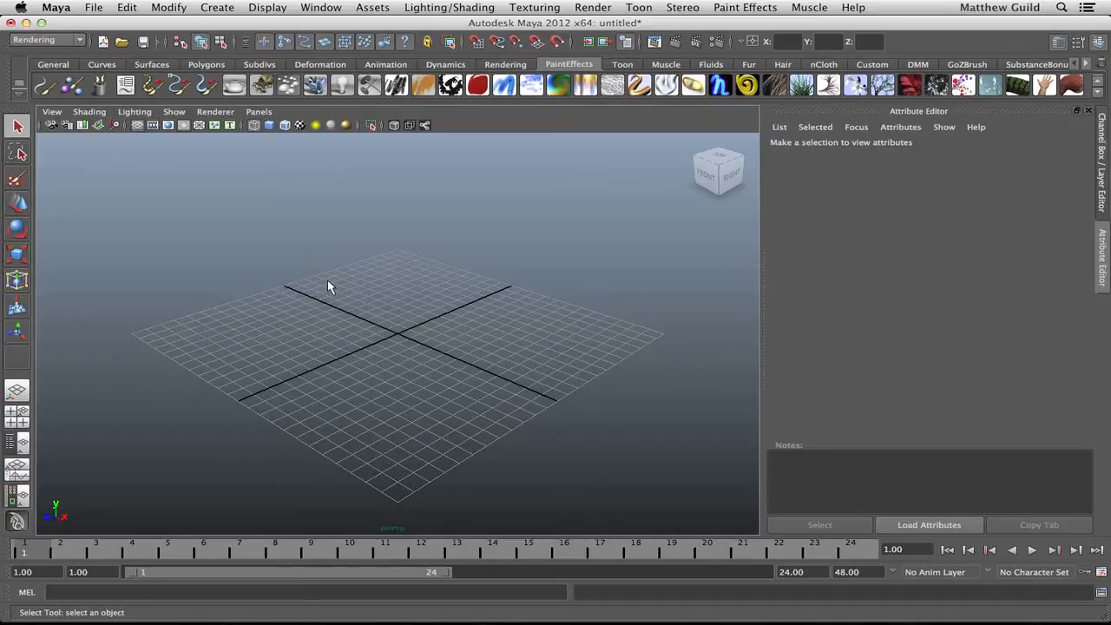
{"action": "mouse_move", "coordinate": [70, 54]}
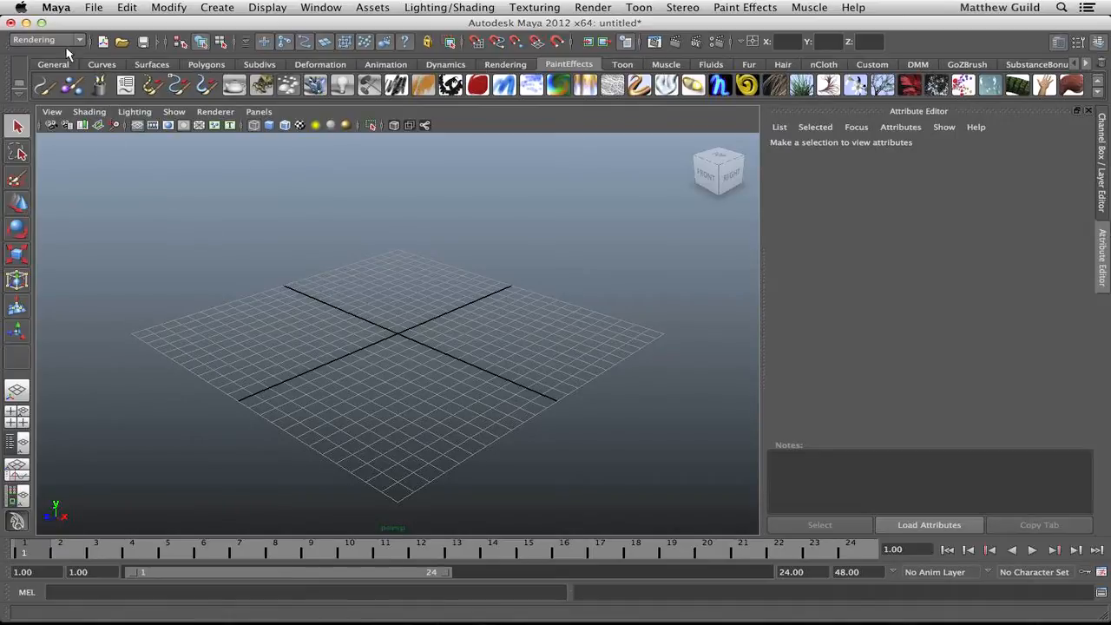
Step: Switch the menu set to nDynamics and then back to Rendering
{"action": "left_click", "coordinate": [45, 39]}
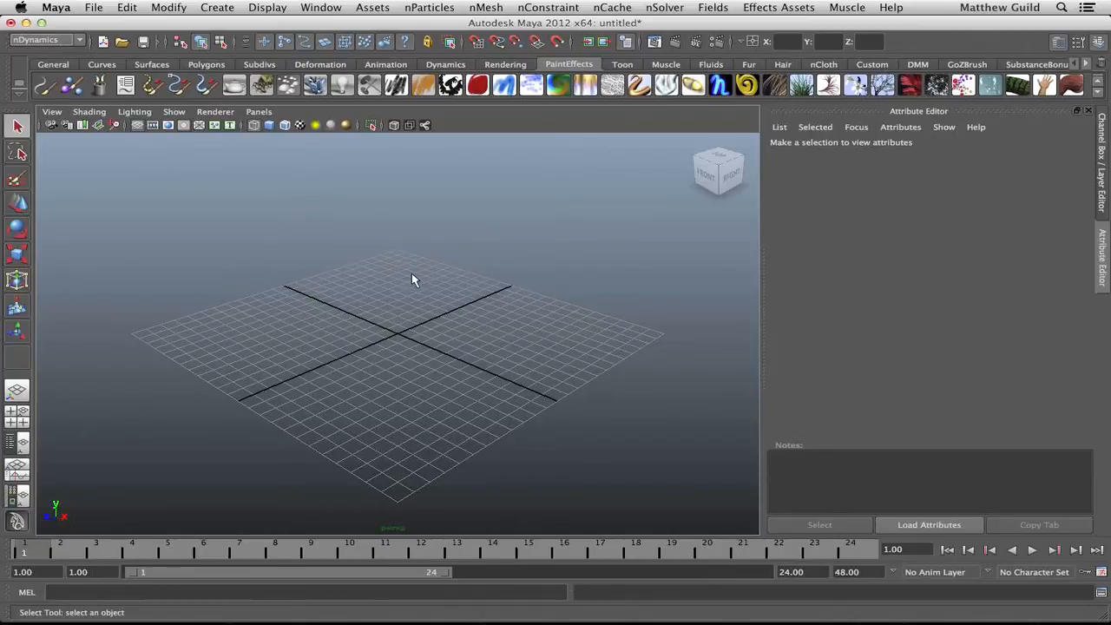
{"action": "mouse_move", "coordinate": [415, 325]}
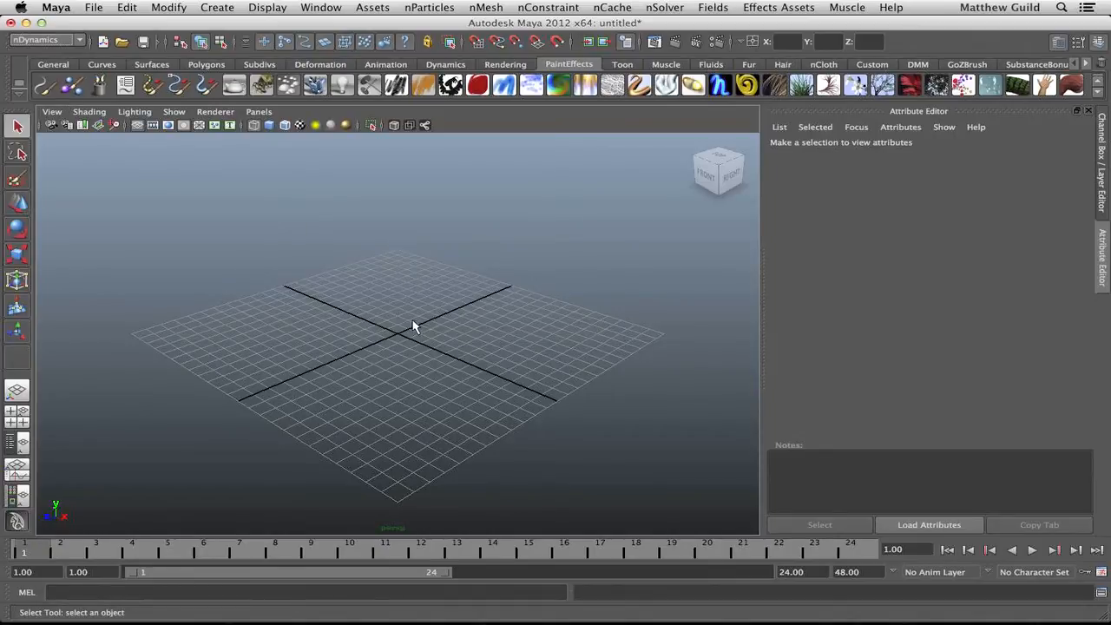
{"action": "left_click", "coordinate": [99, 84]}
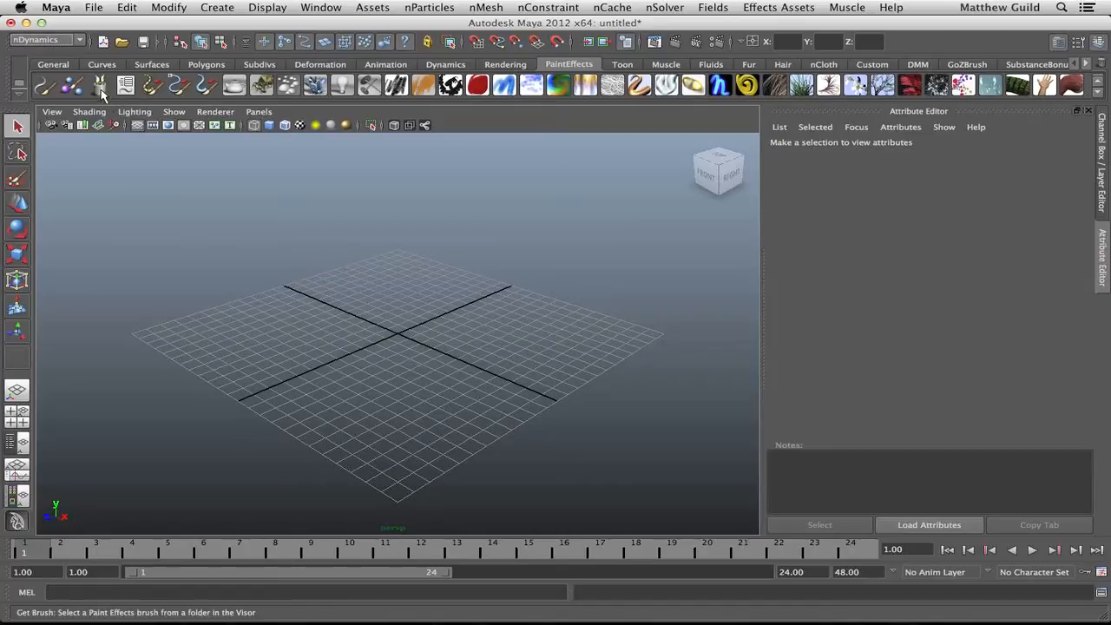
{"action": "left_click", "coordinate": [44, 40]}
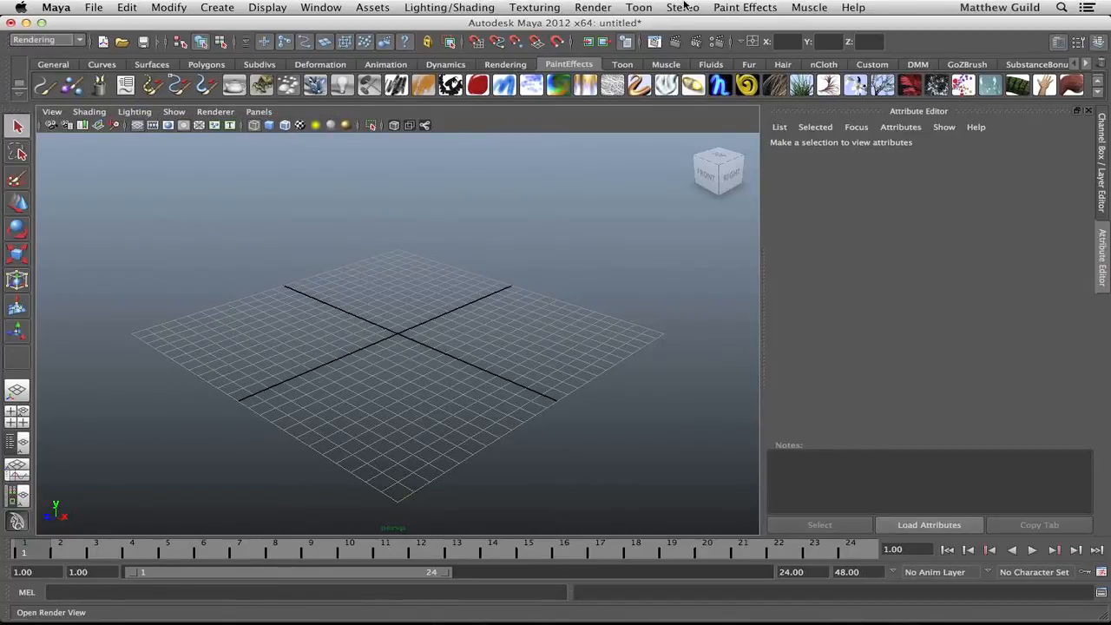
Step: Pick the flatnoodle brush from the Visor's food folder
{"action": "left_click", "coordinate": [745, 7]}
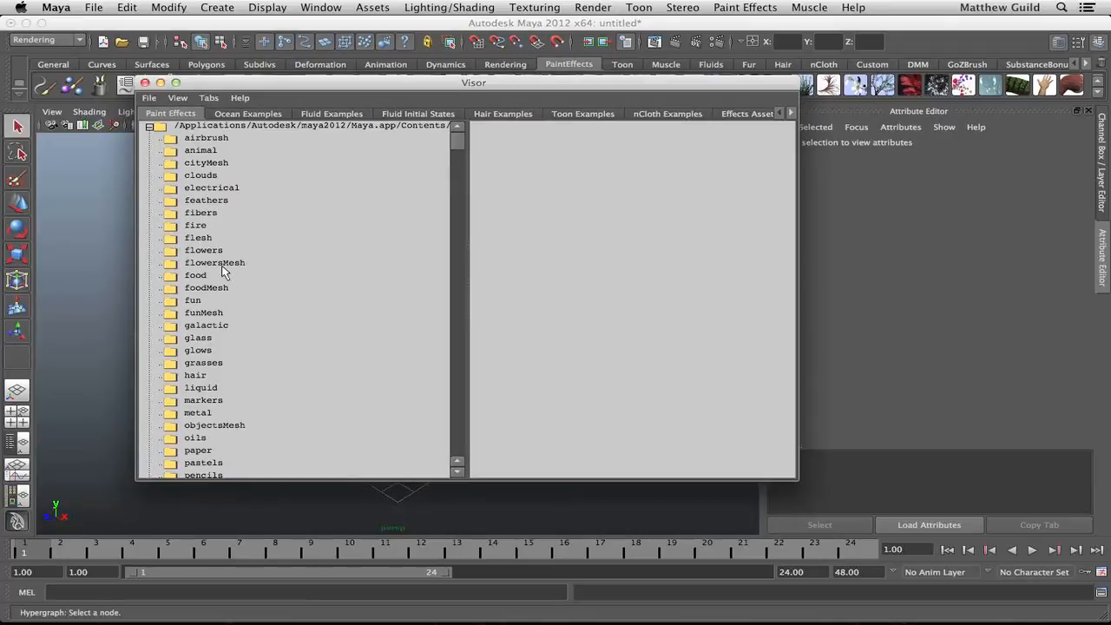
{"action": "mouse_move", "coordinate": [204, 299]}
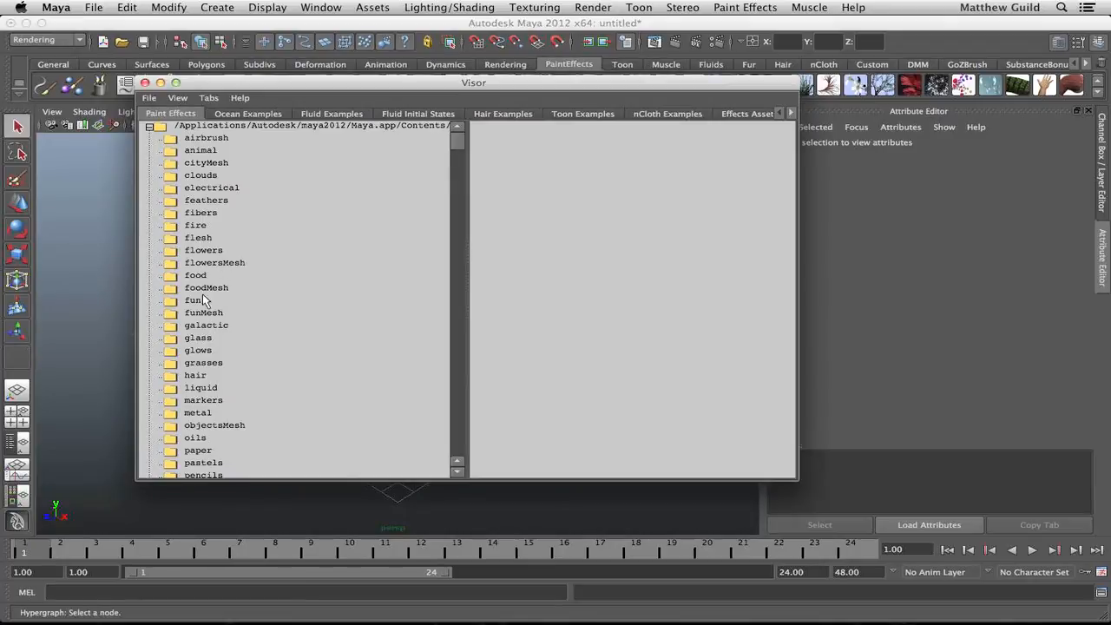
{"action": "left_click", "coordinate": [196, 275]}
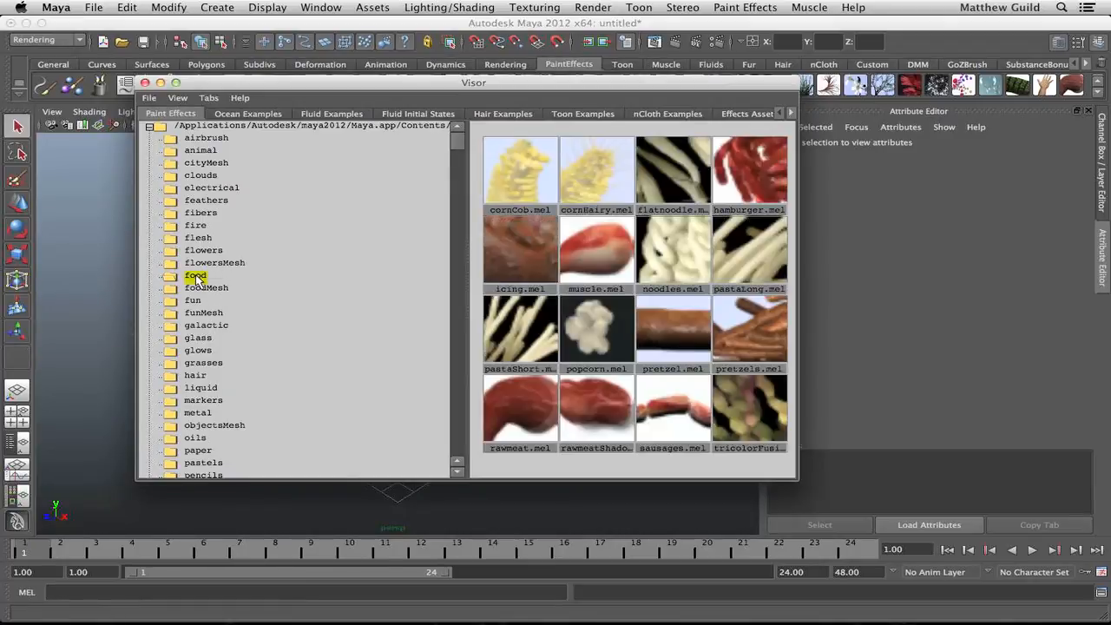
{"action": "left_click", "coordinate": [673, 174]}
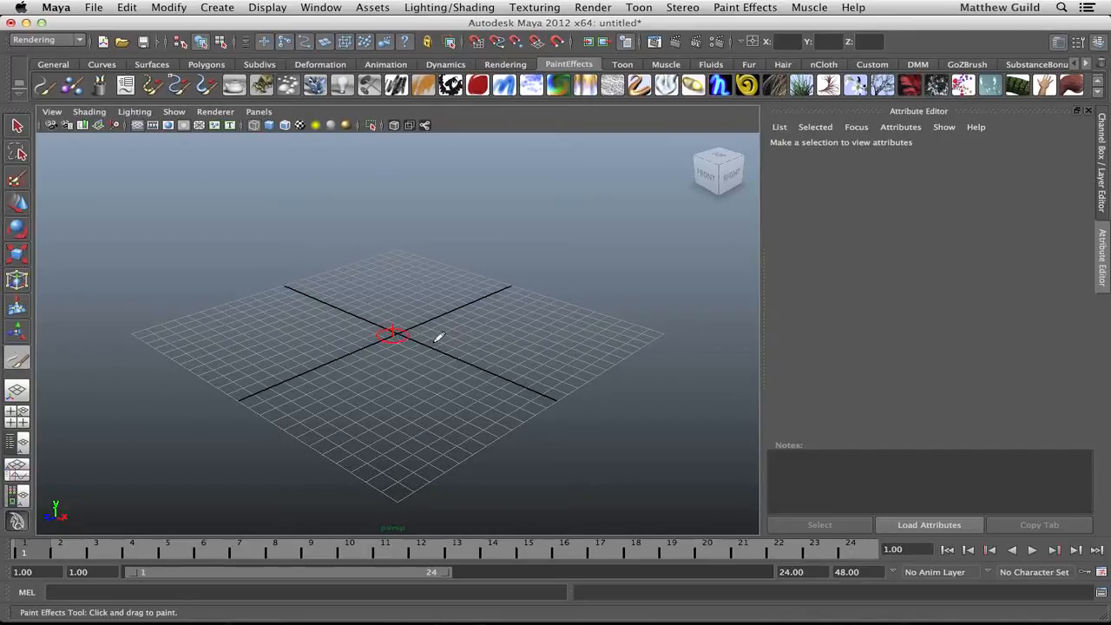
{"action": "mouse_move", "coordinate": [378, 326]}
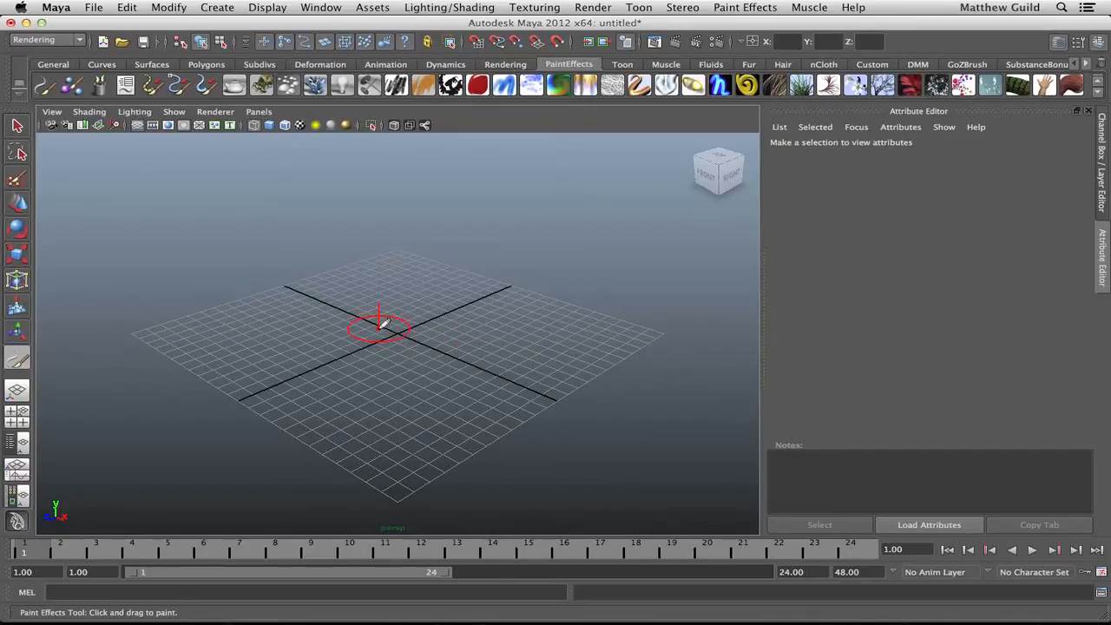
Step: Paint flat noodle strokes across the centre of the grid
{"action": "left_click_drag", "start_coordinate": [373, 326], "coordinate": [451, 347]}
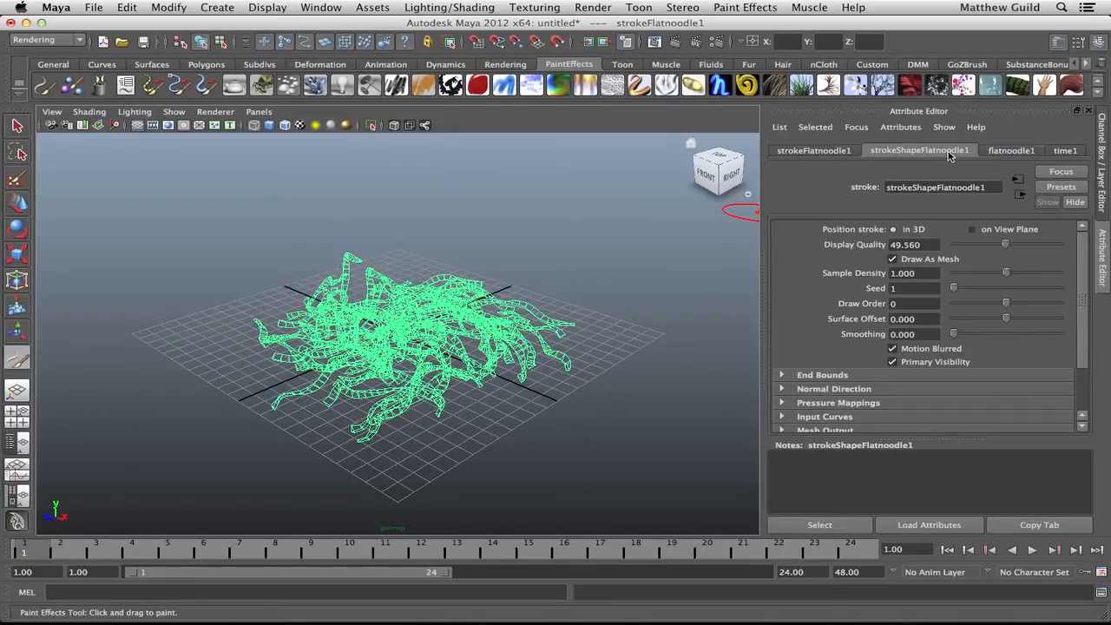
Step: Show the flatnoodle1 brush attributes and scroll down to its Illumination settings
{"action": "left_click", "coordinate": [1010, 151]}
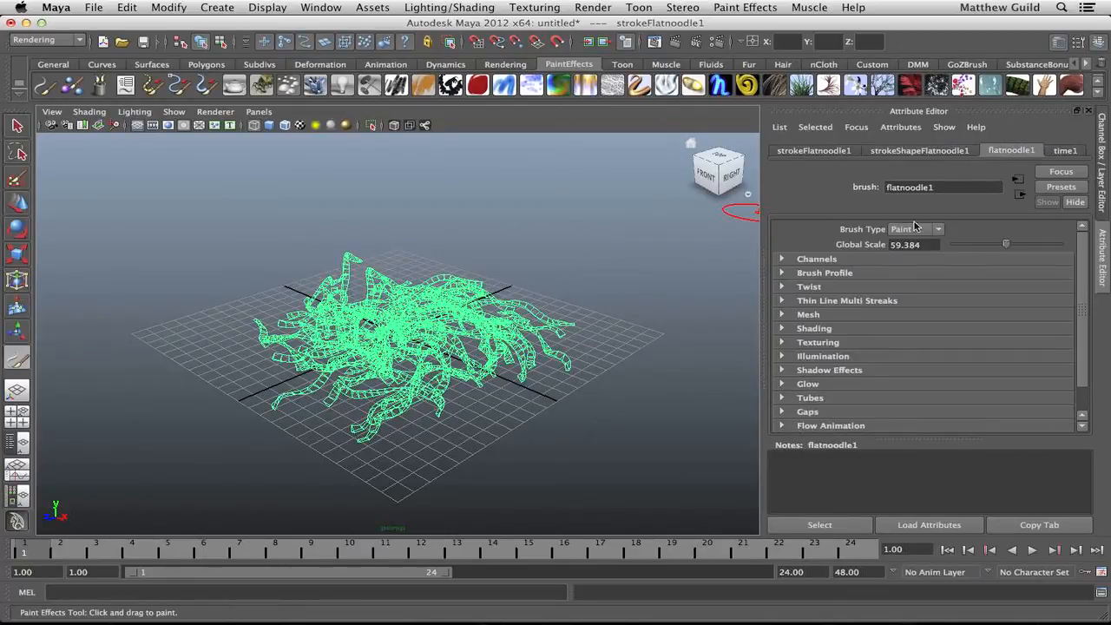
{"action": "scroll", "scroll_direction": "down", "scroll_amount": 3}
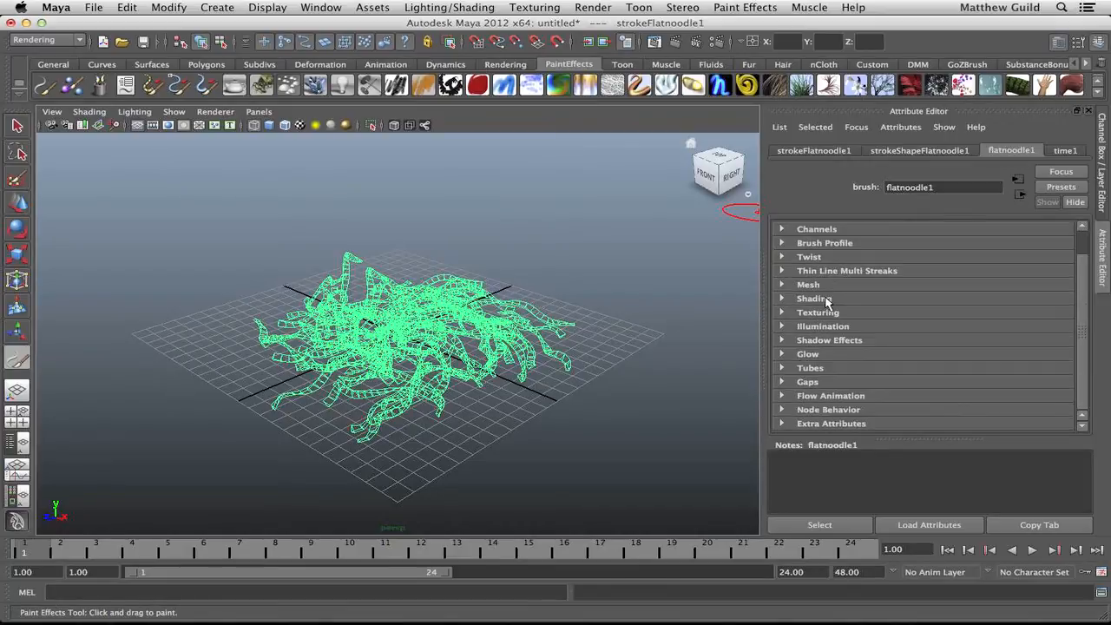
{"action": "mouse_move", "coordinate": [783, 330]}
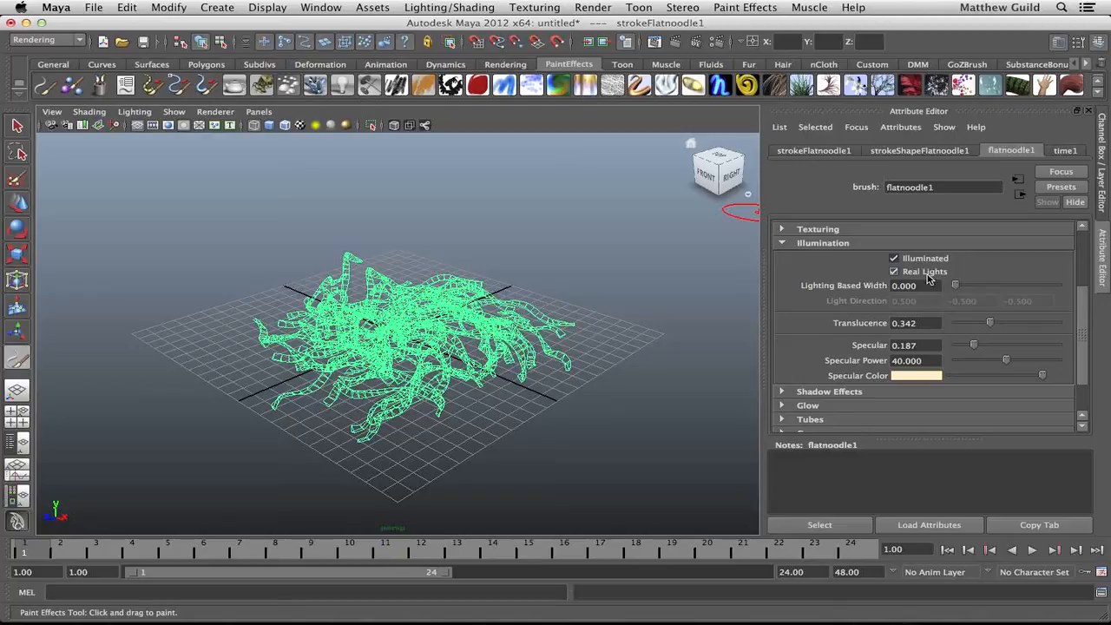
Step: Turn off Illuminated on the flatnoodle1 brush
{"action": "left_click", "coordinate": [893, 258]}
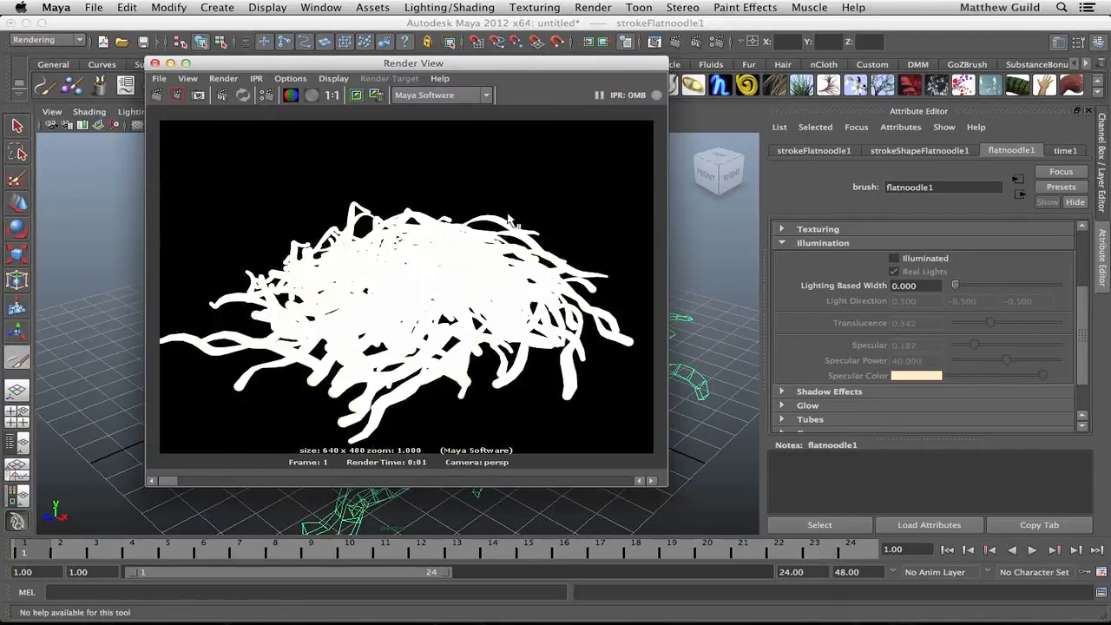
{"action": "mouse_move", "coordinate": [475, 285]}
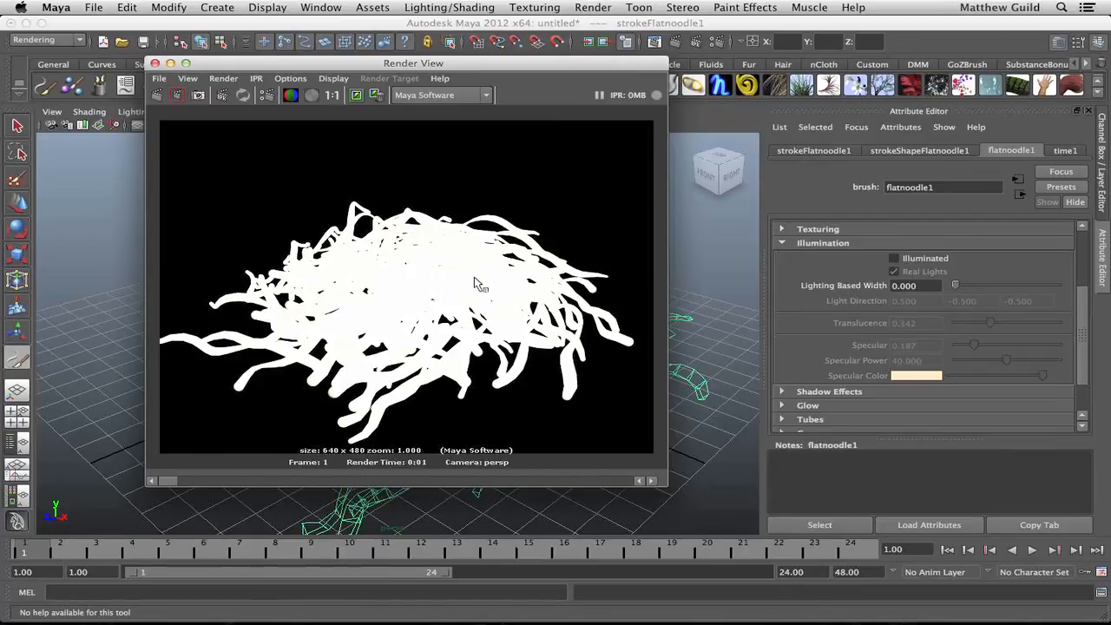
{"action": "mouse_move", "coordinate": [202, 119]}
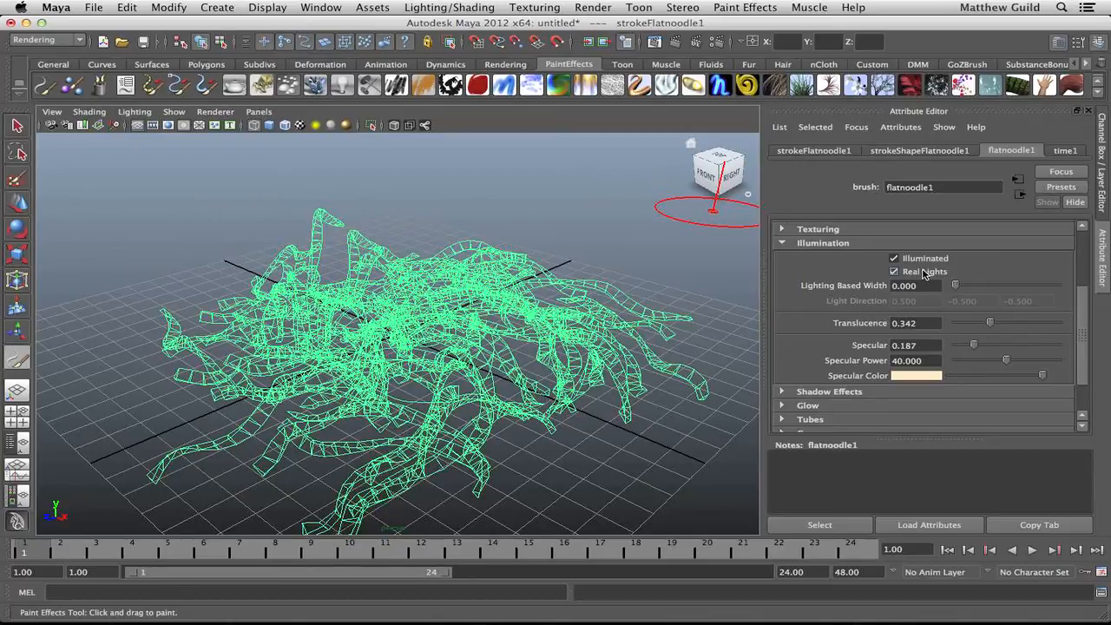
Step: Set Light Direction to 0, -1, 0, re-enable Real Lights, and add a point light
{"action": "left_click", "coordinate": [894, 271]}
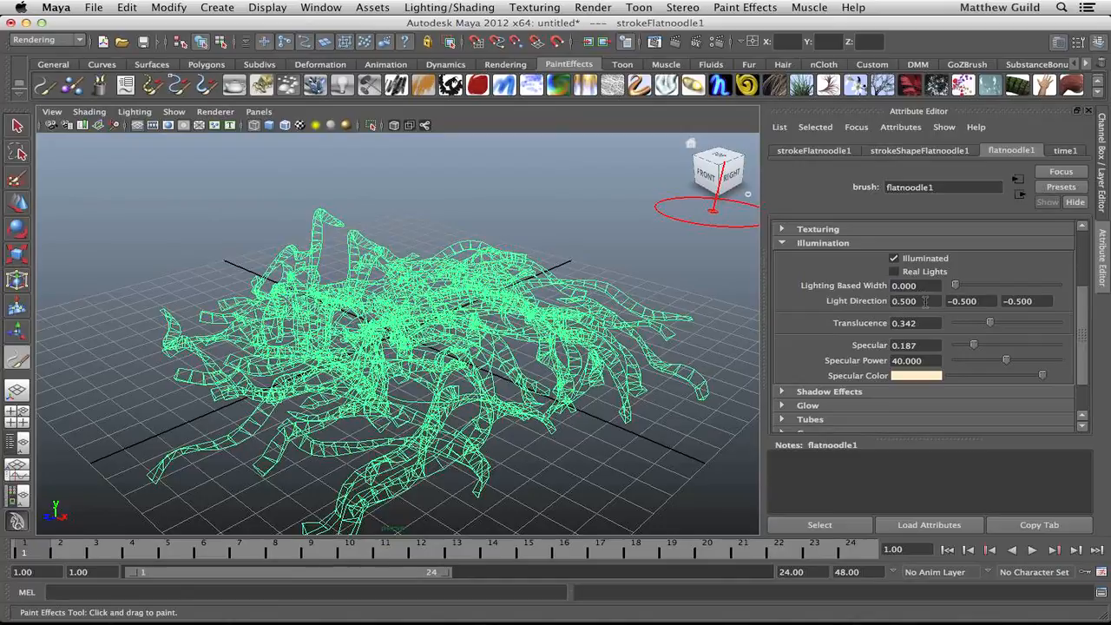
{"action": "triple_click", "coordinate": [902, 300]}
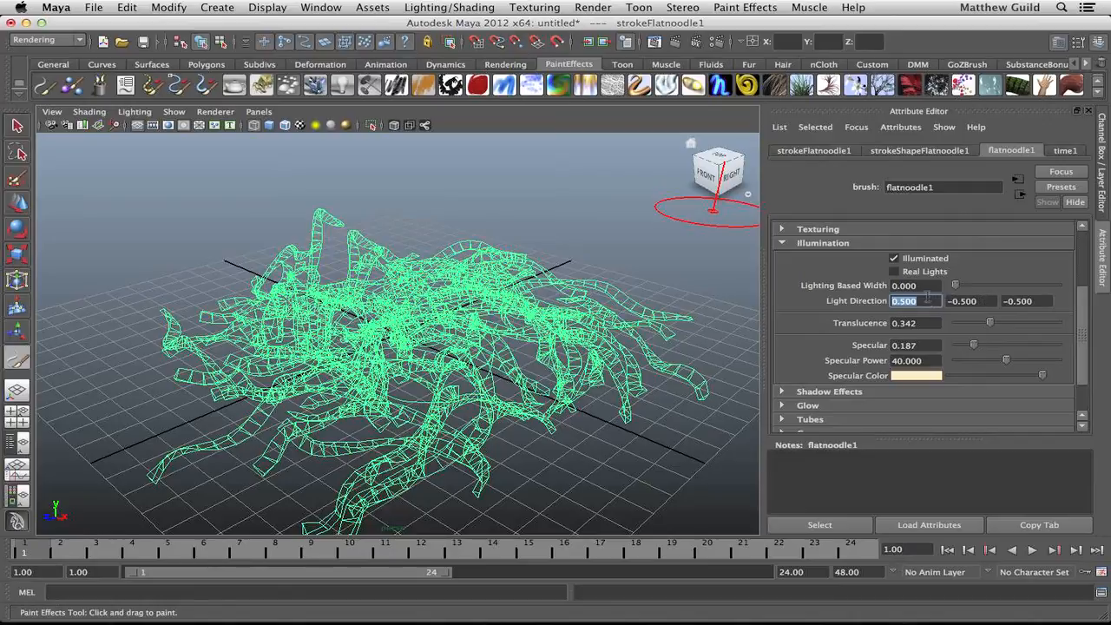
{"action": "left_click", "coordinate": [965, 301]}
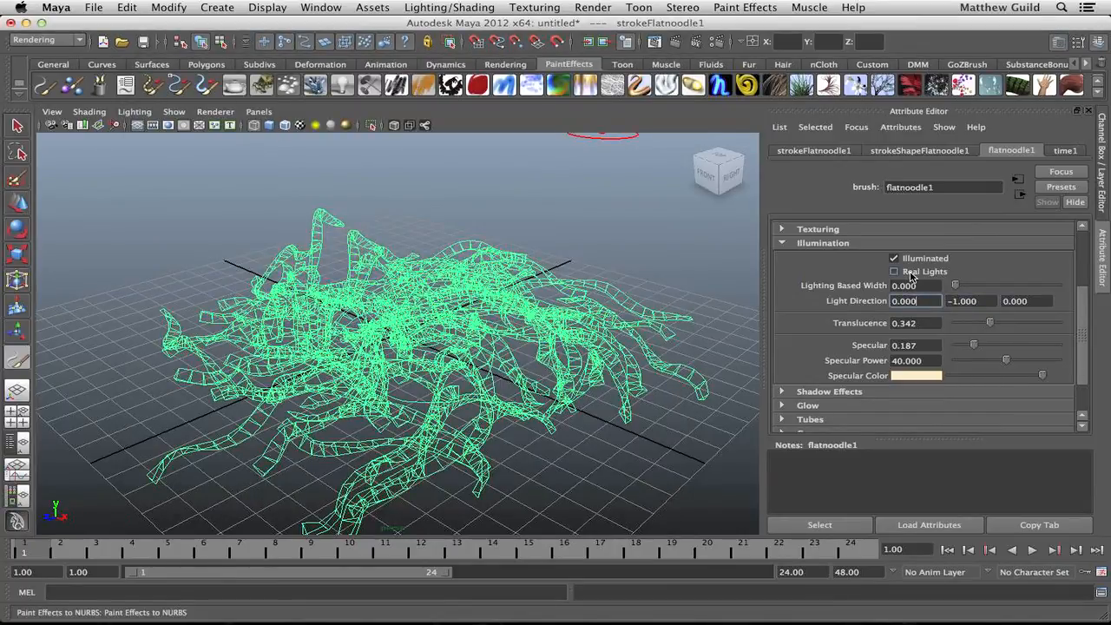
{"action": "left_click", "coordinate": [893, 271]}
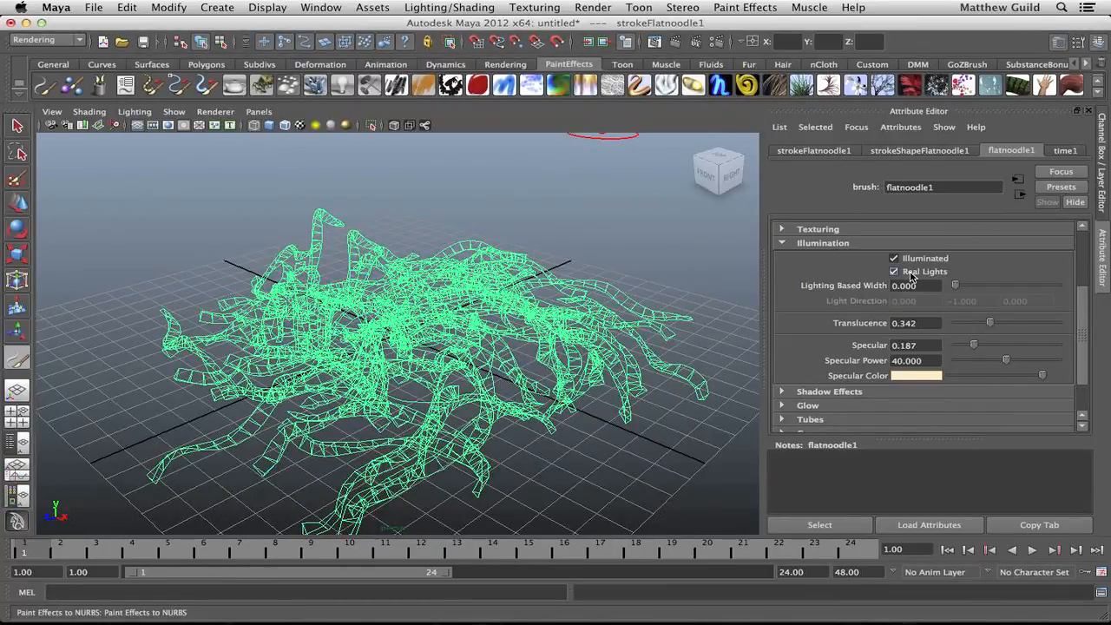
{"action": "left_click", "coordinate": [217, 7]}
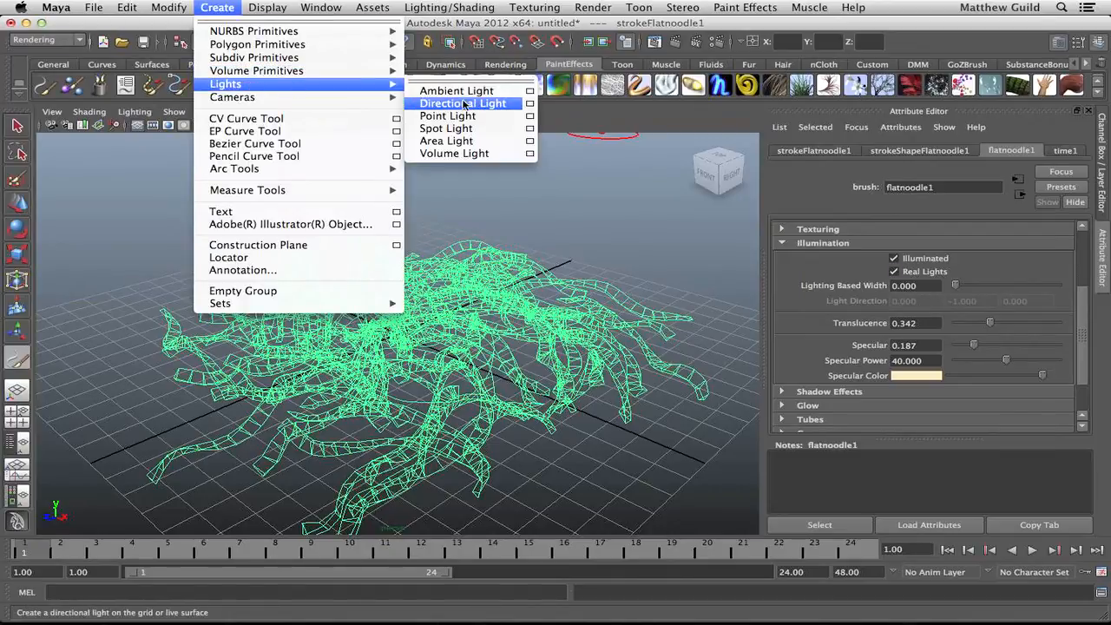
{"action": "left_click", "coordinate": [446, 115]}
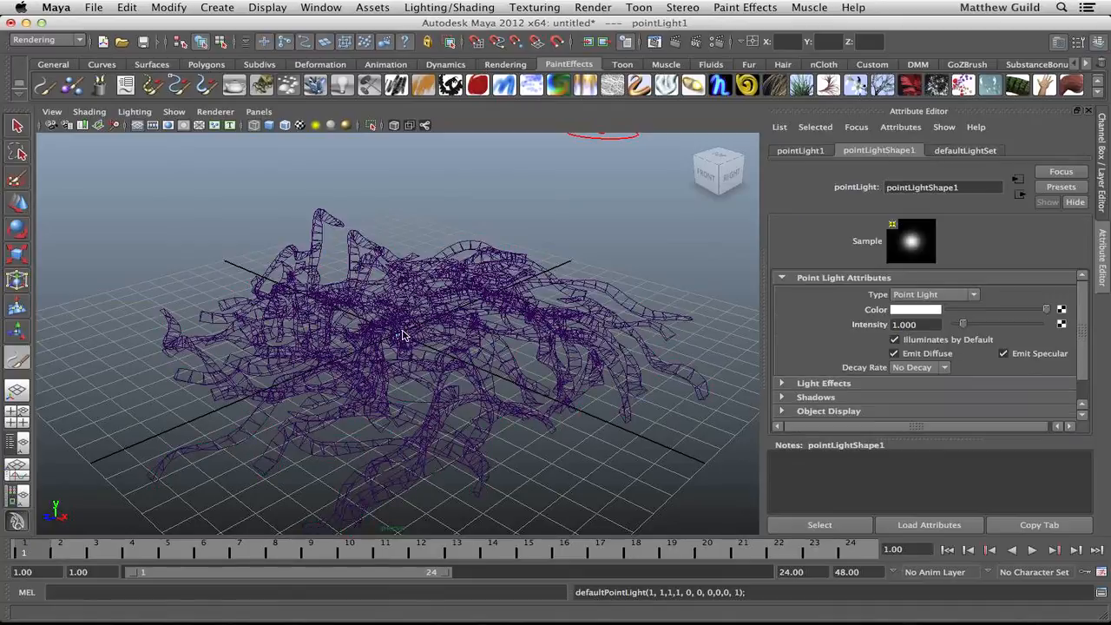
Step: Select the flat noodle strokes with the Select Tool to load their attributes
{"action": "left_click", "coordinate": [379, 282]}
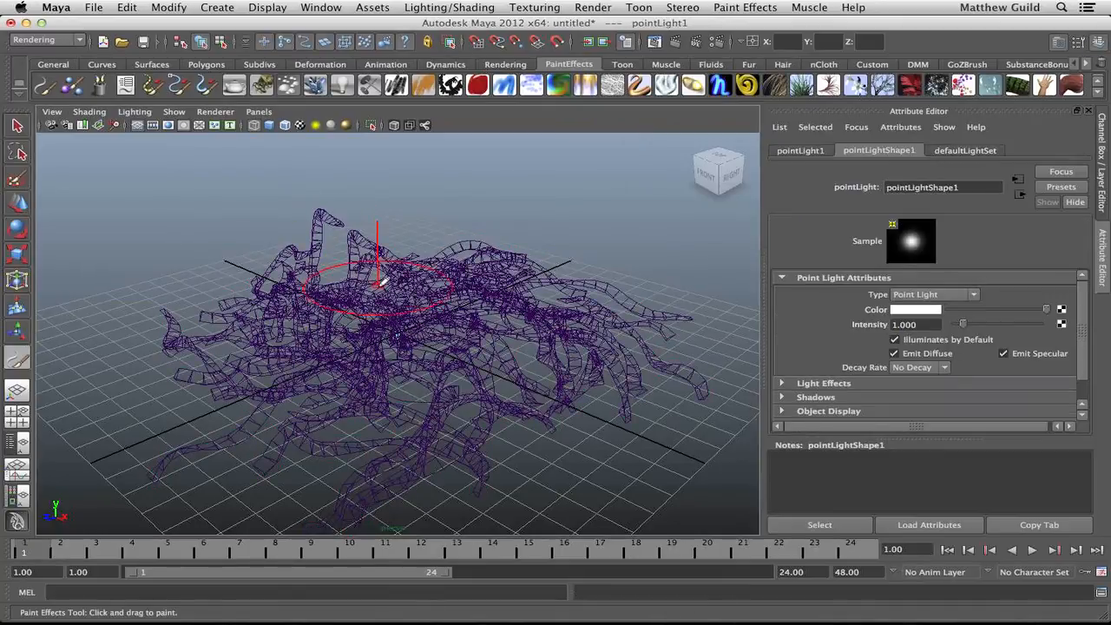
{"action": "left_click", "coordinate": [17, 126]}
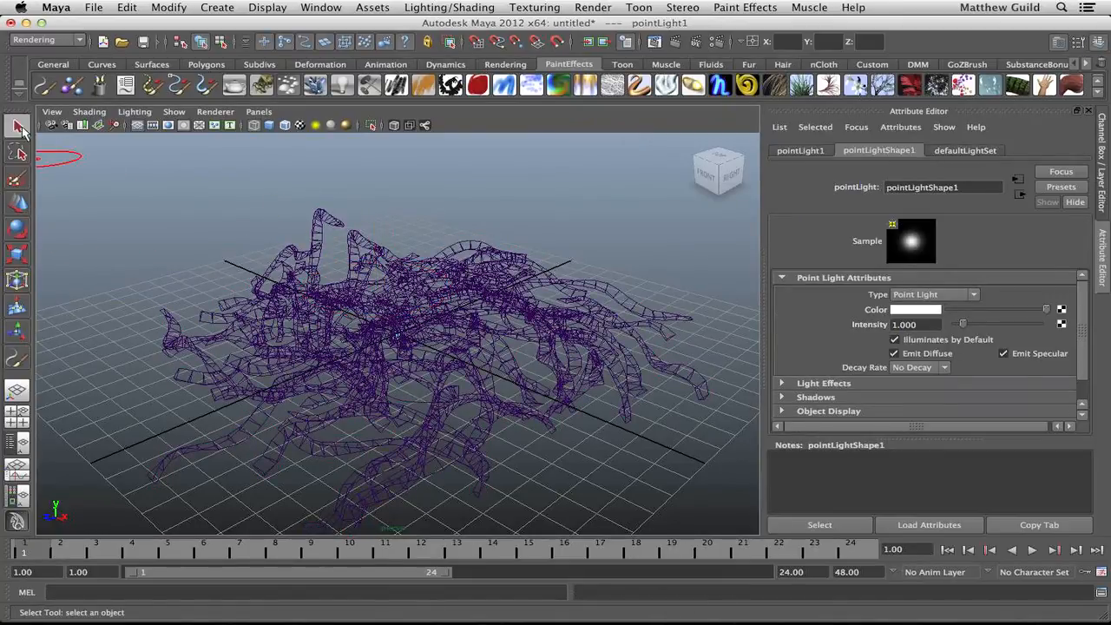
{"action": "left_click", "coordinate": [399, 347]}
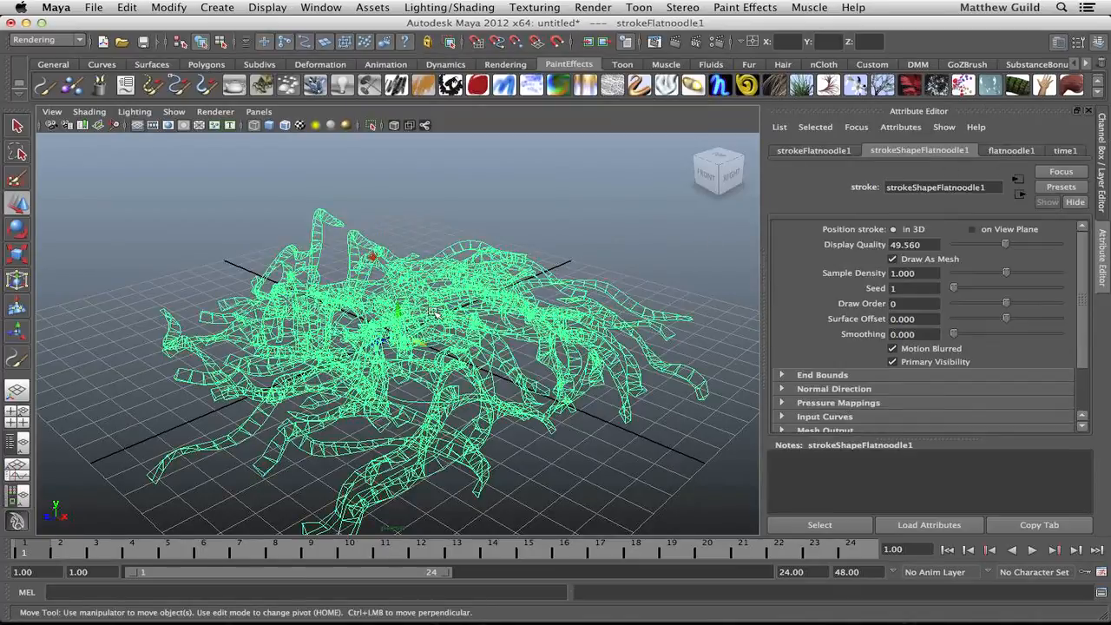
Step: Test Lighting Based Width at 0.789, then set it to -0.826
{"action": "left_click", "coordinate": [1010, 150]}
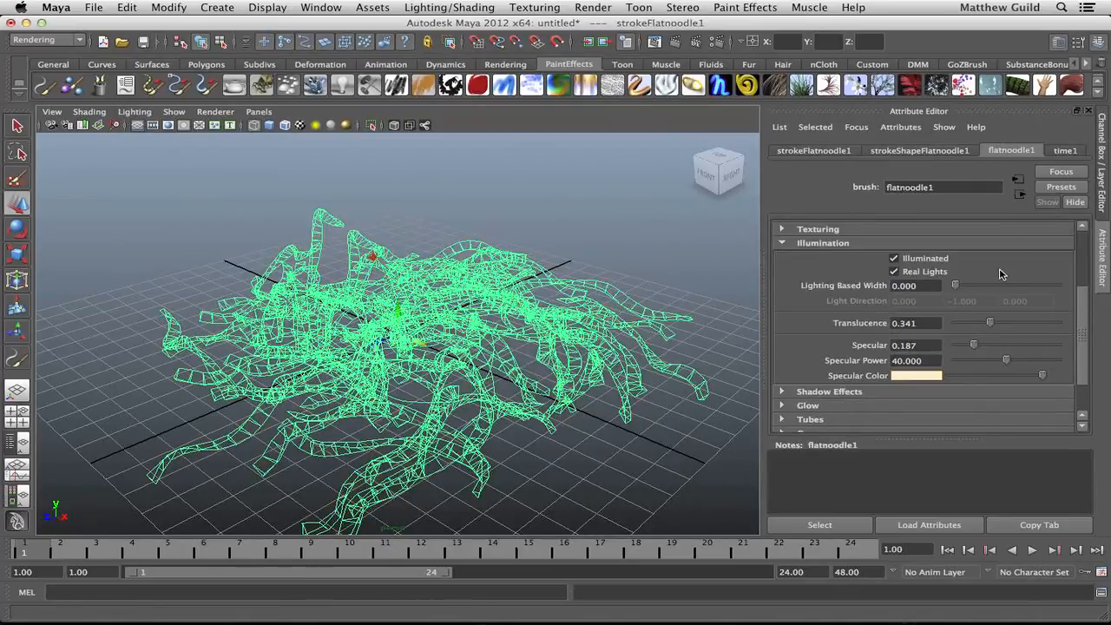
{"action": "left_click_drag", "start_coordinate": [955, 285], "coordinate": [957, 285]}
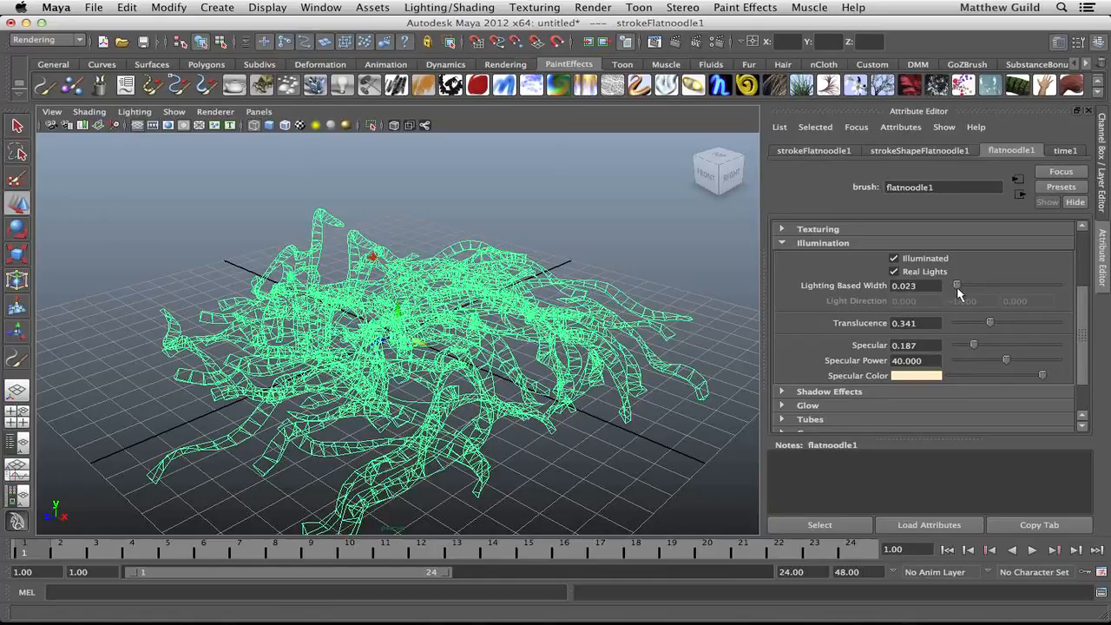
{"action": "left_click_drag", "start_coordinate": [956, 284], "coordinate": [1035, 285]}
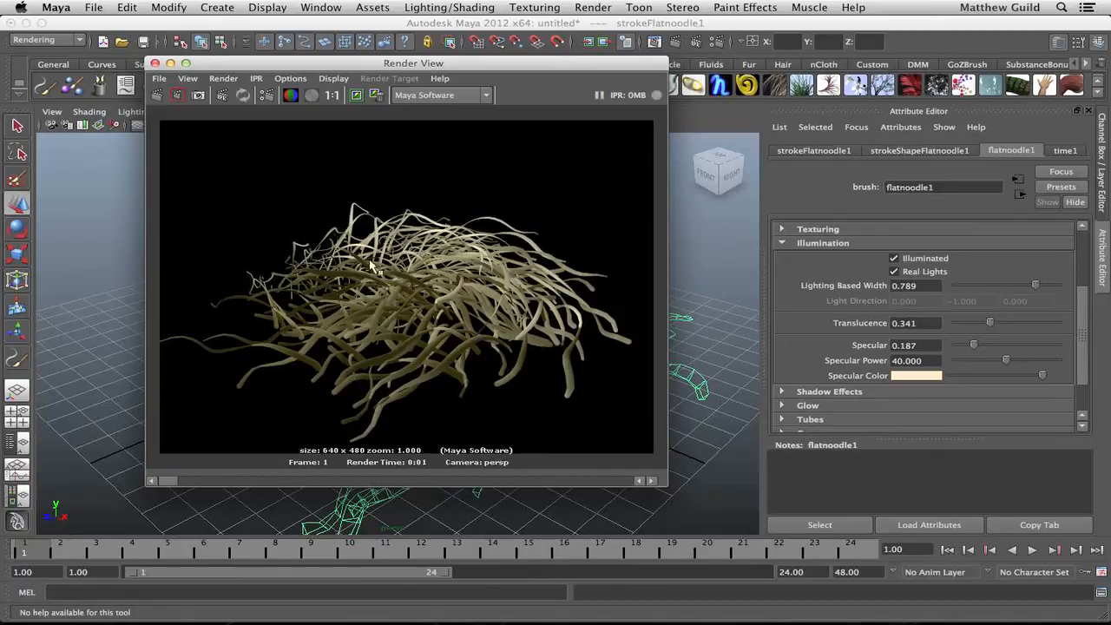
{"action": "mouse_move", "coordinate": [439, 247]}
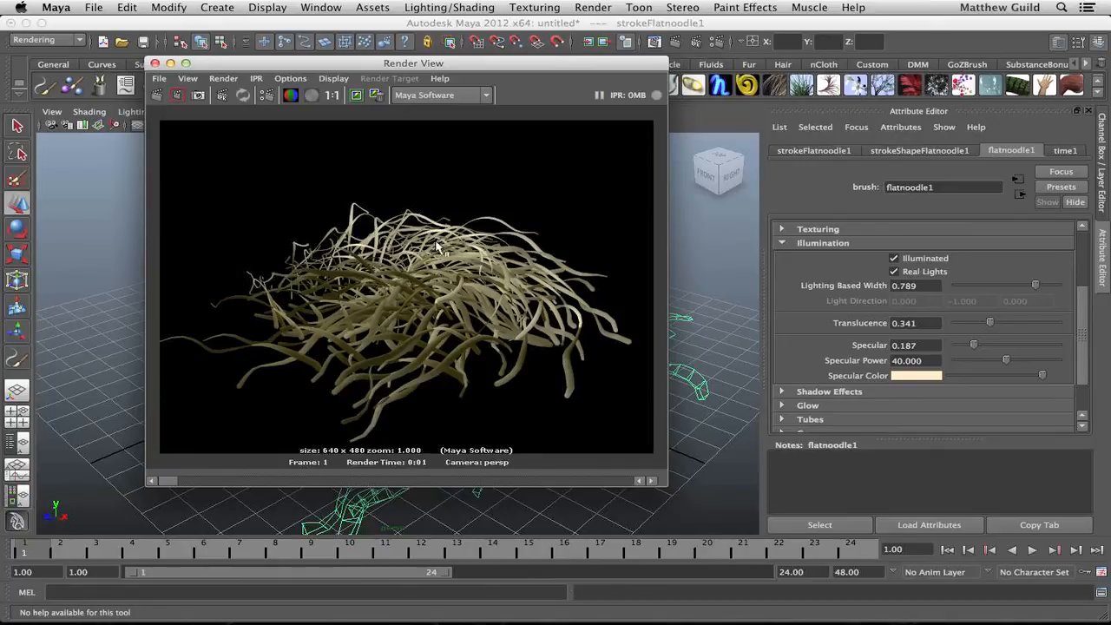
{"action": "mouse_move", "coordinate": [382, 338]}
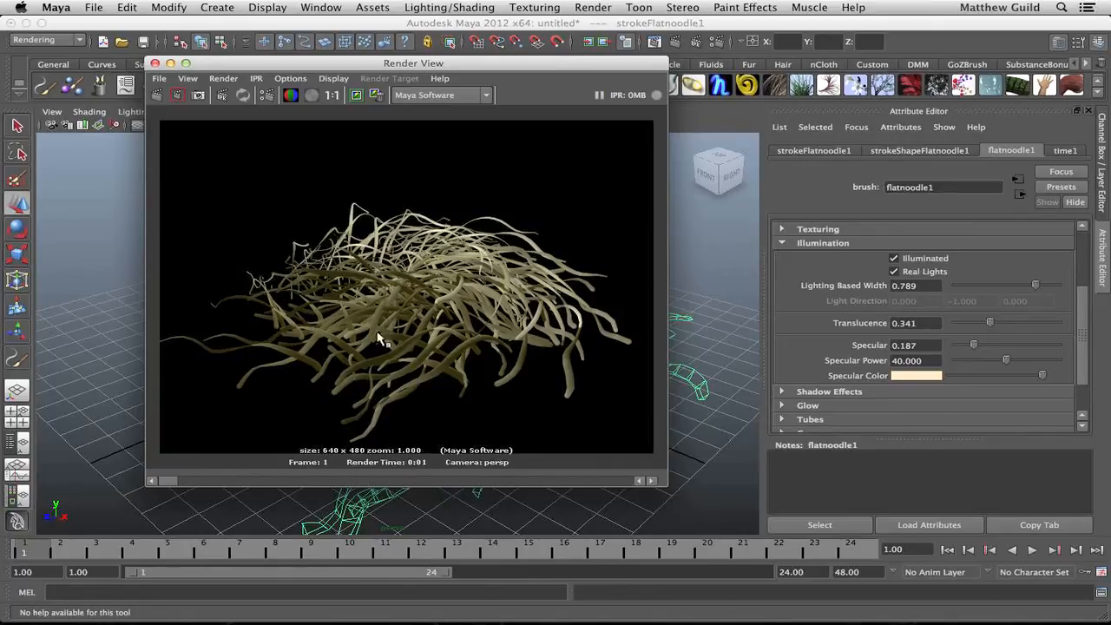
{"action": "mouse_move", "coordinate": [442, 301]}
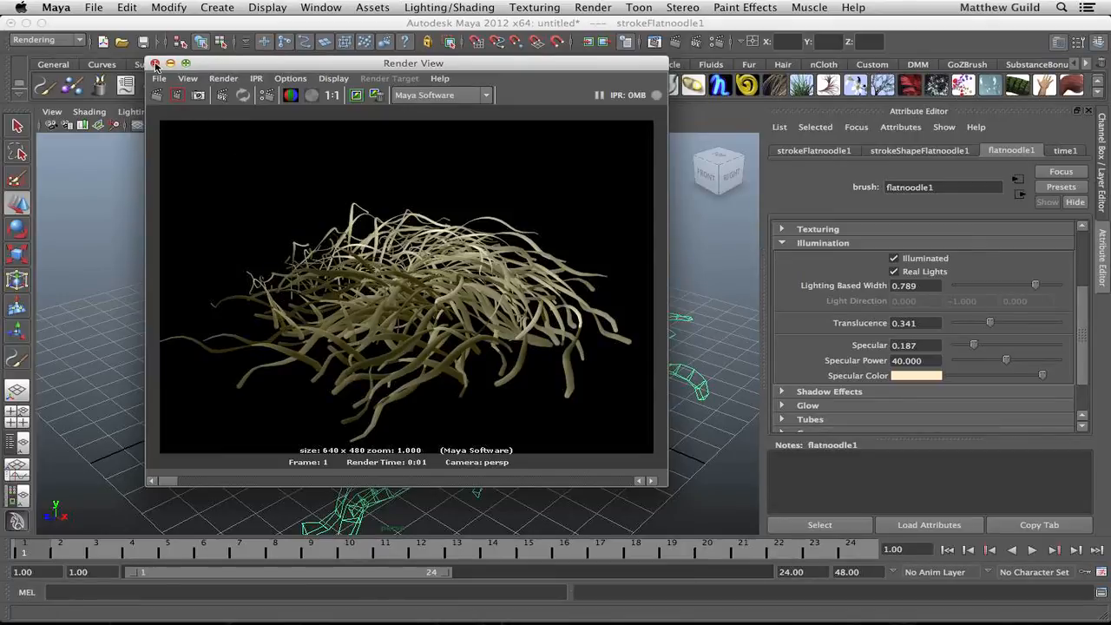
{"action": "left_click", "coordinate": [156, 63]}
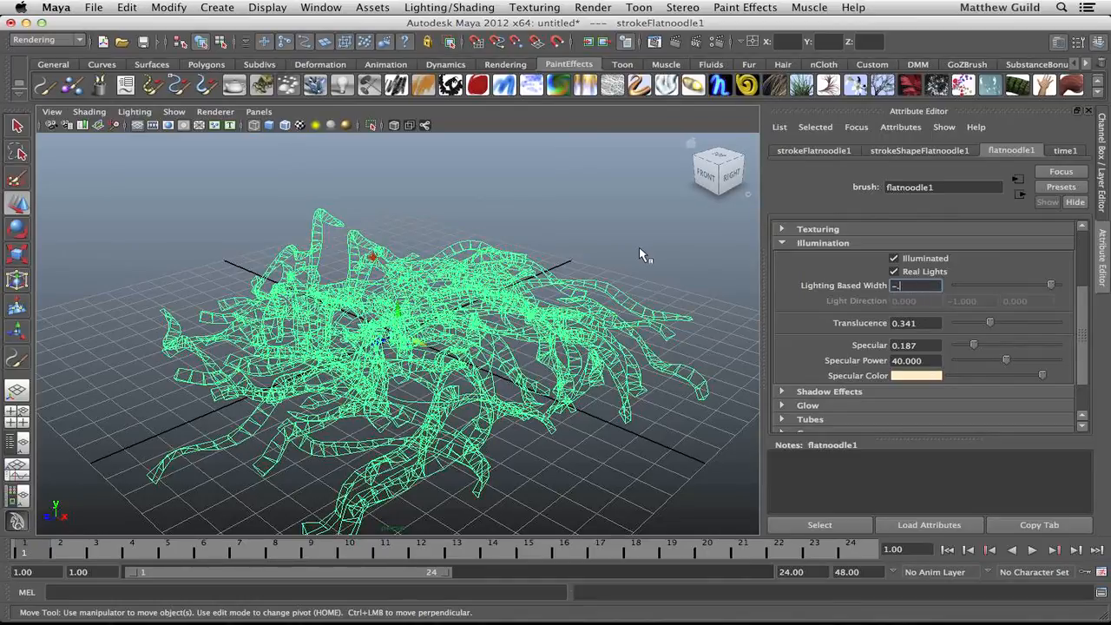
{"action": "type", "text": "0.826"}
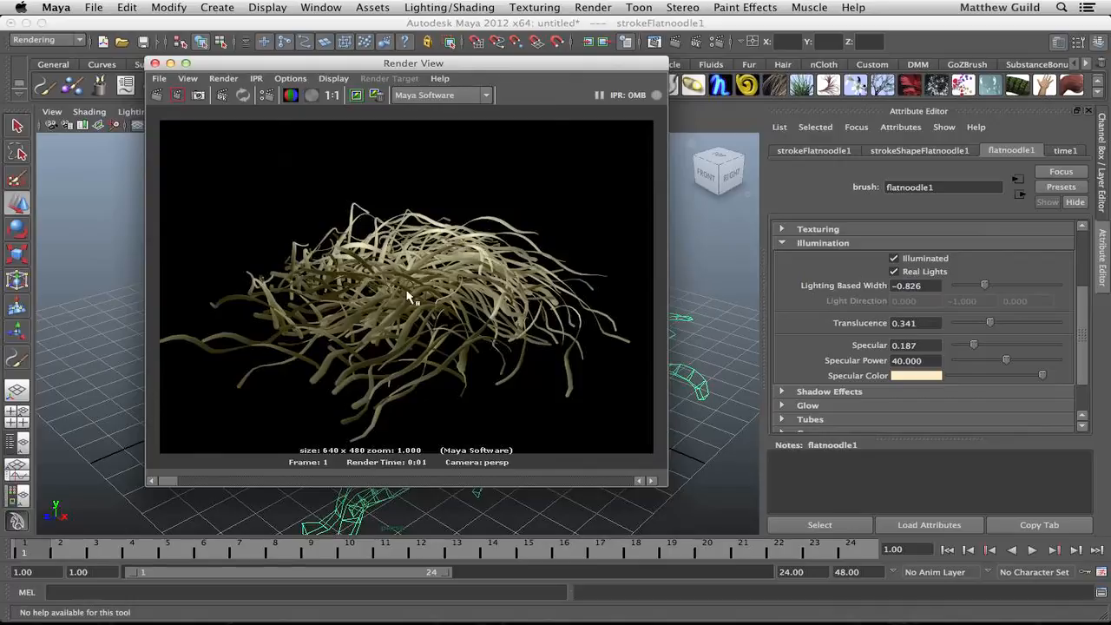
{"action": "mouse_move", "coordinate": [404, 399]}
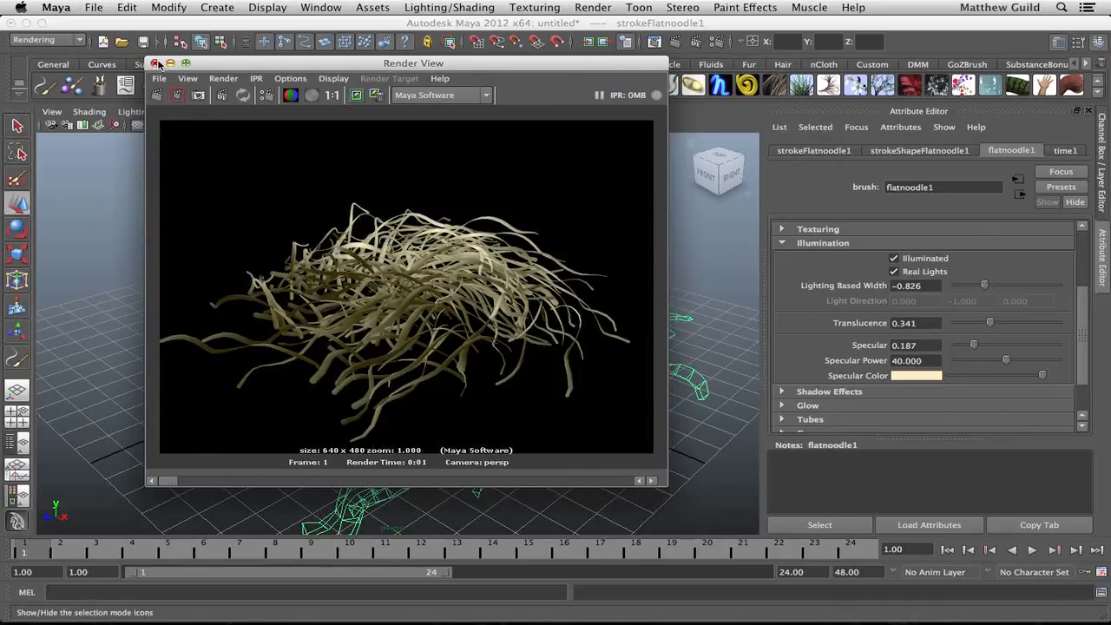
Step: Raise Translucence to 0.940 and render the current frame
{"action": "left_click", "coordinate": [156, 63]}
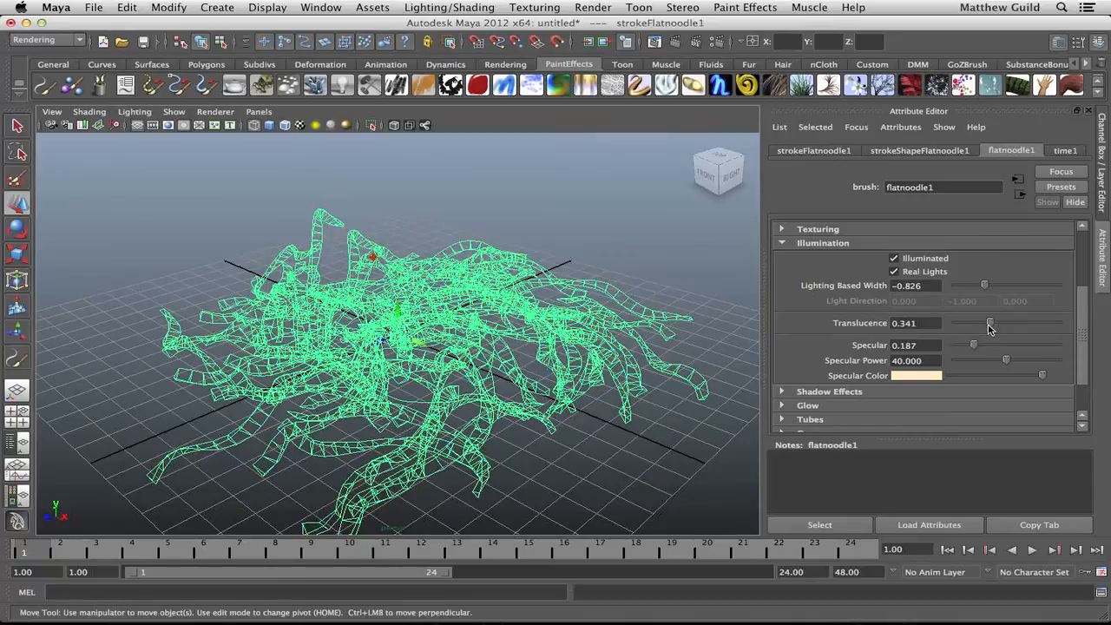
{"action": "left_click_drag", "start_coordinate": [987, 323], "coordinate": [1005, 323]}
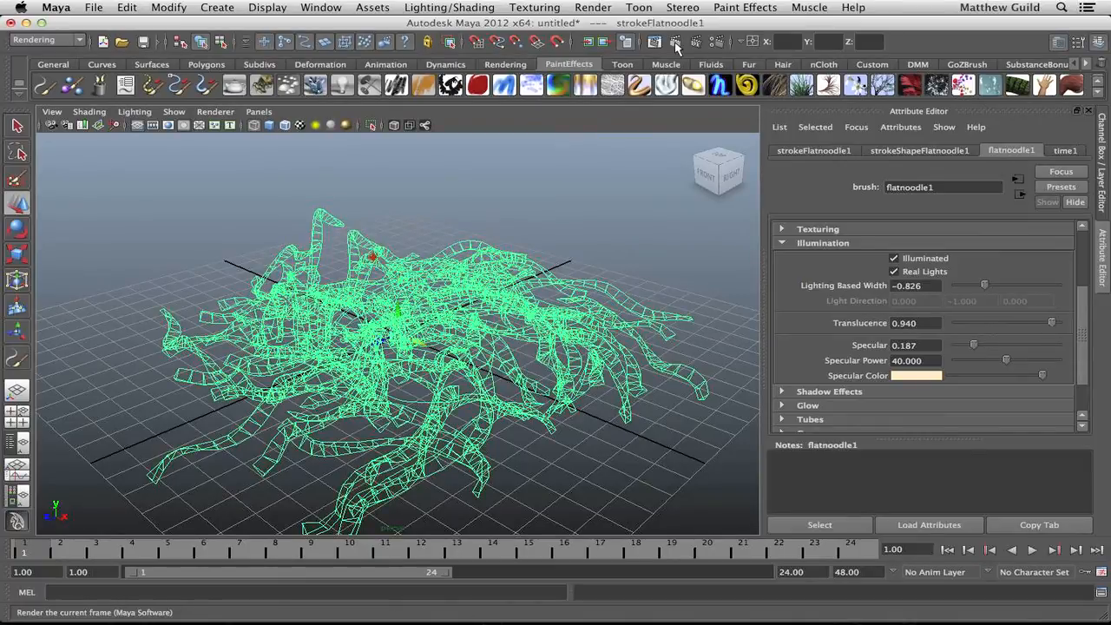
{"action": "left_click", "coordinate": [677, 41]}
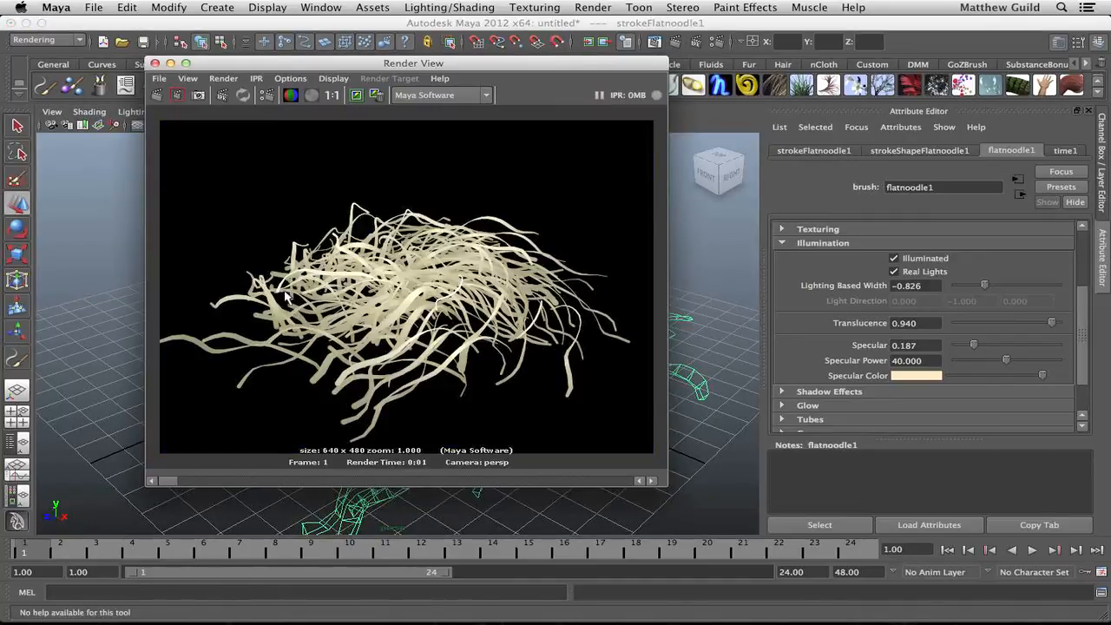
{"action": "mouse_move", "coordinate": [419, 265]}
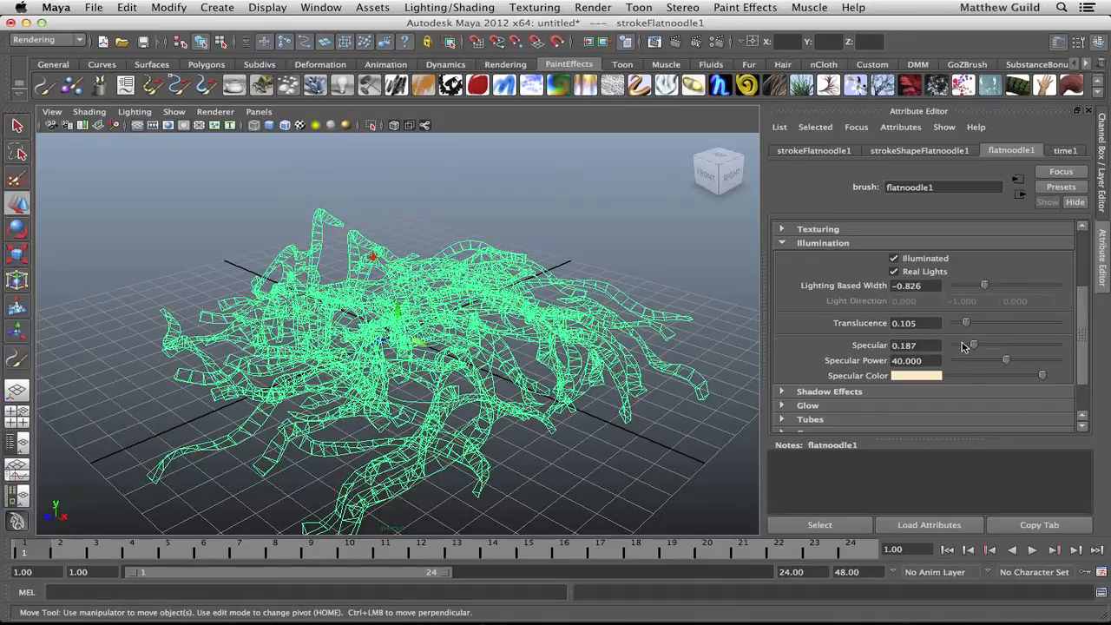
Step: Raise Specular to 0.752, turn off Real Lights, and close the render
{"action": "left_click_drag", "start_coordinate": [972, 344], "coordinate": [1019, 345]}
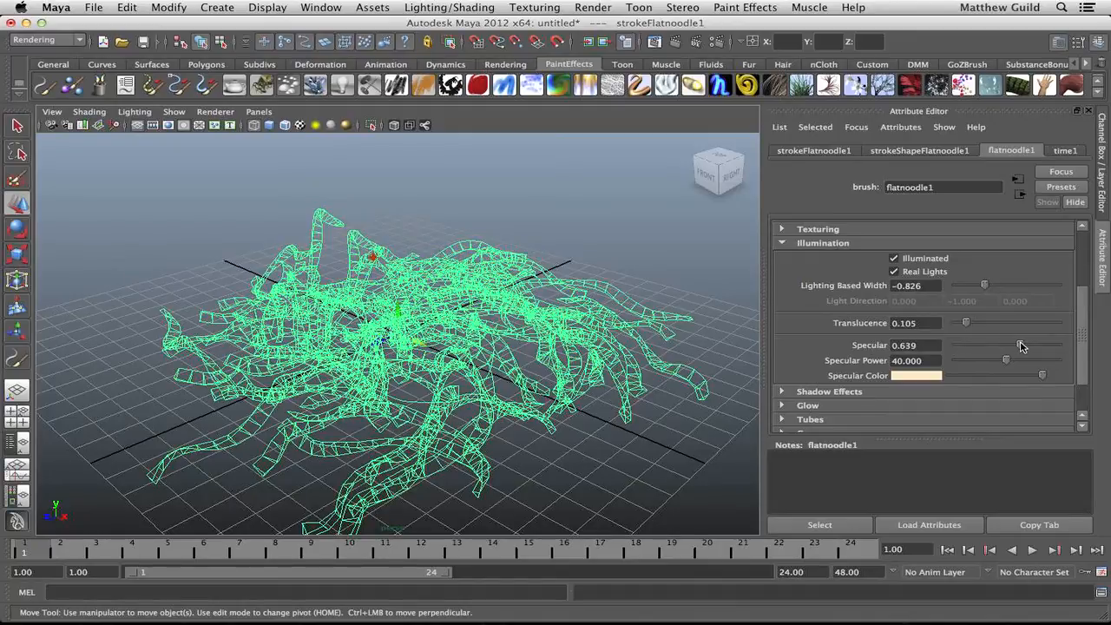
{"action": "left_click", "coordinate": [677, 42]}
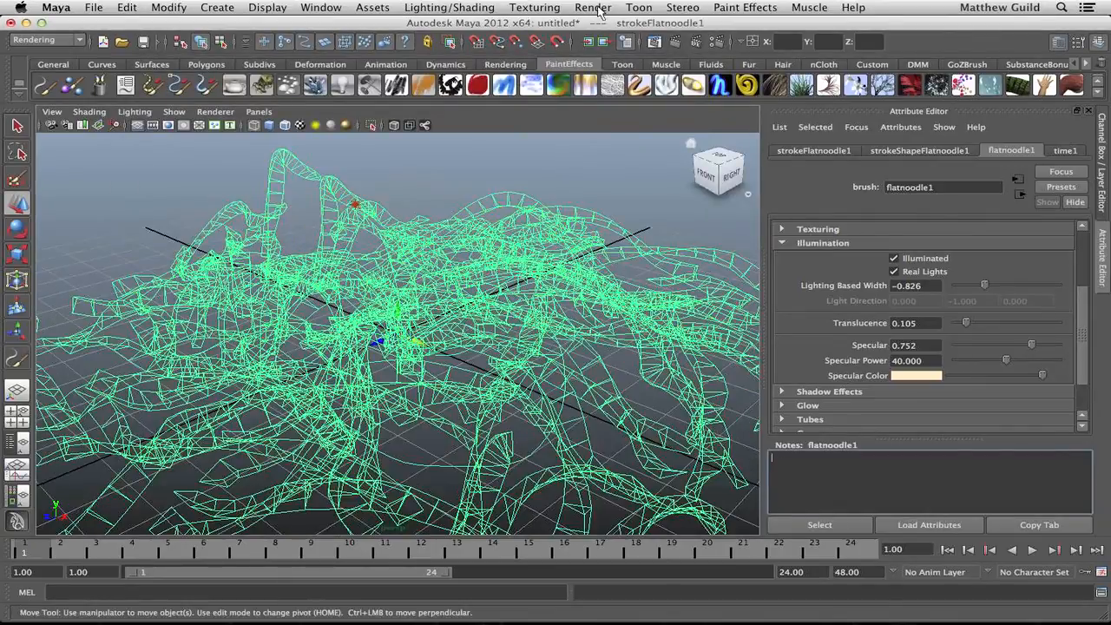
{"action": "left_click", "coordinate": [893, 271]}
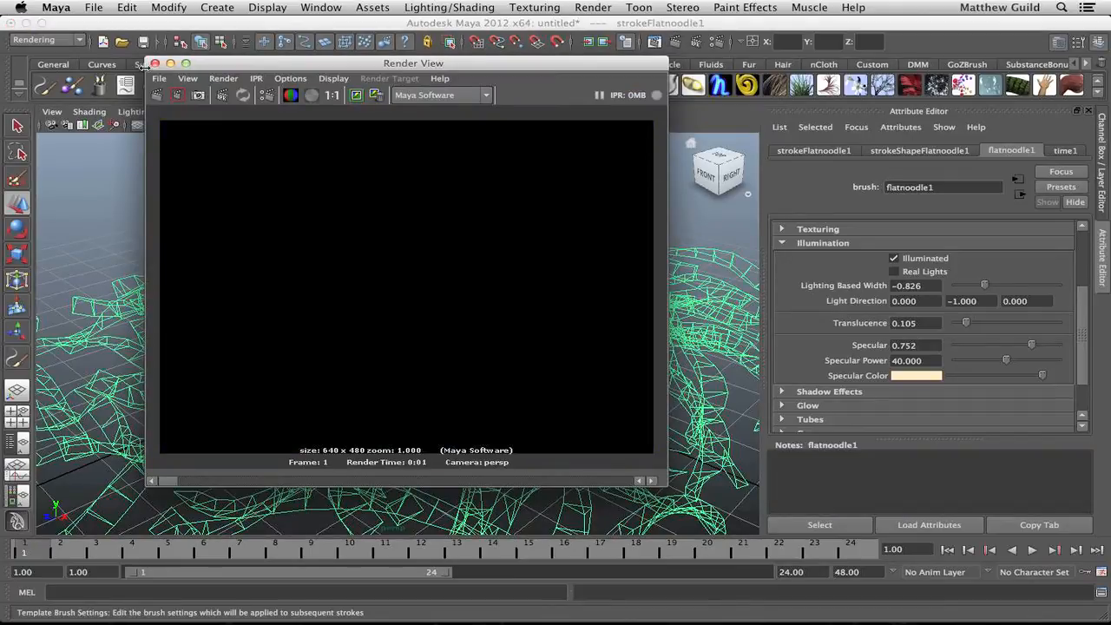
{"action": "left_click", "coordinate": [155, 62]}
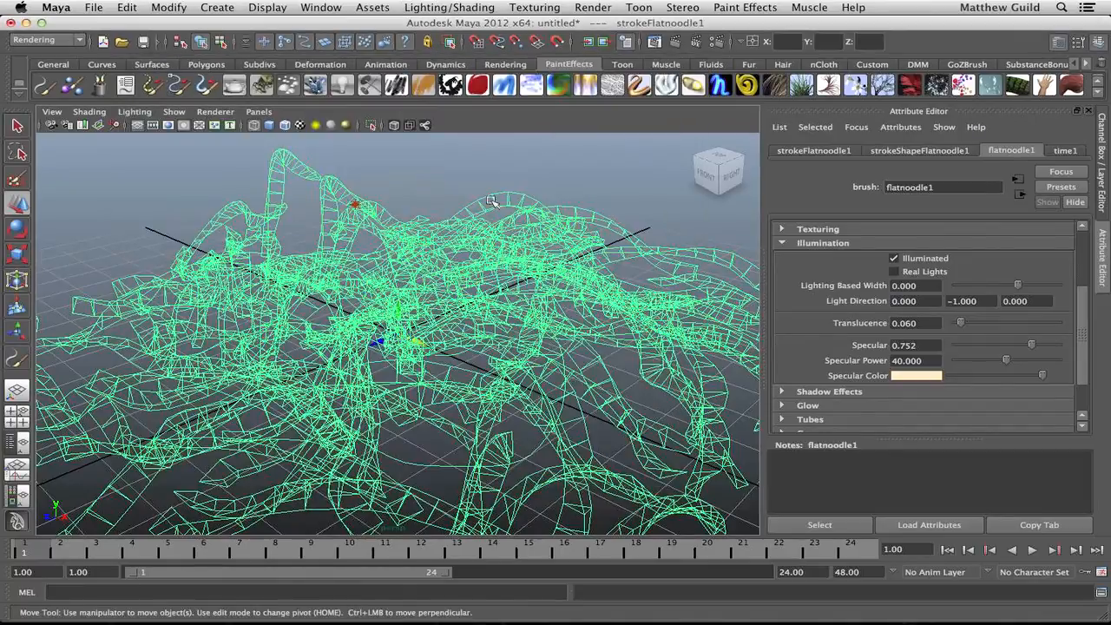
{"action": "mouse_move", "coordinate": [928, 378]}
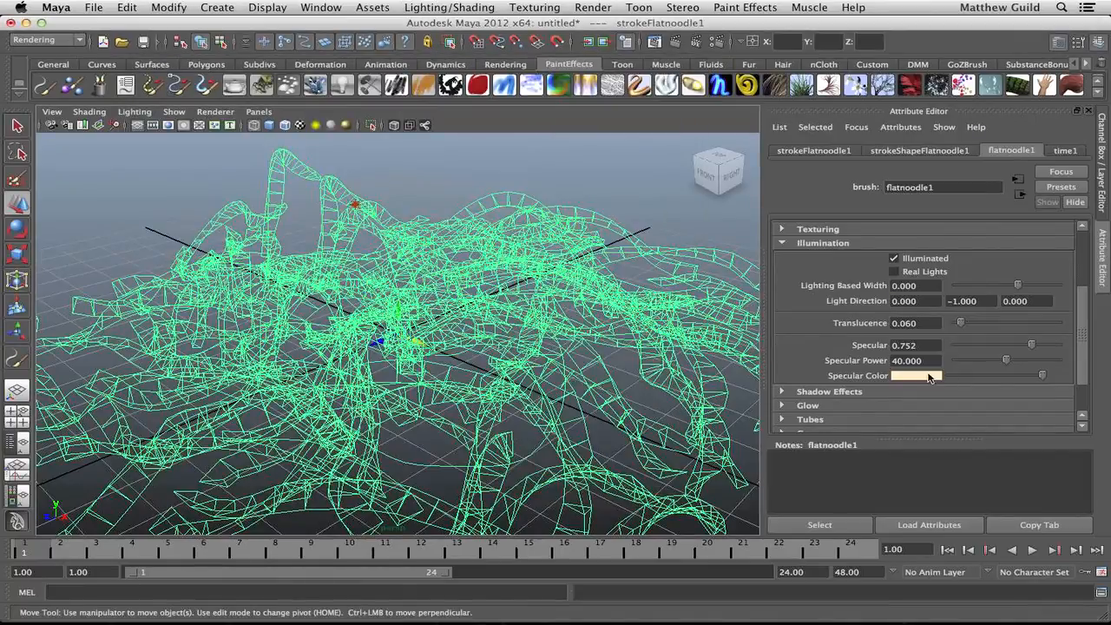
Step: Open the Color Chooser for the noodle brush's Specular Color
{"action": "left_click", "coordinate": [920, 375]}
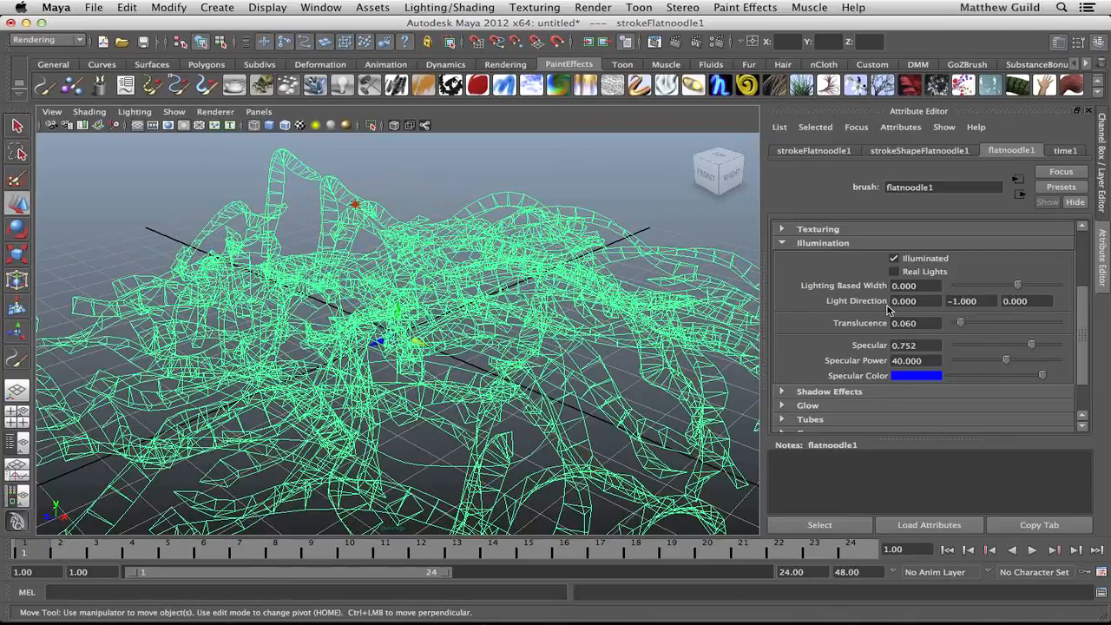
{"action": "mouse_move", "coordinate": [768, 250]}
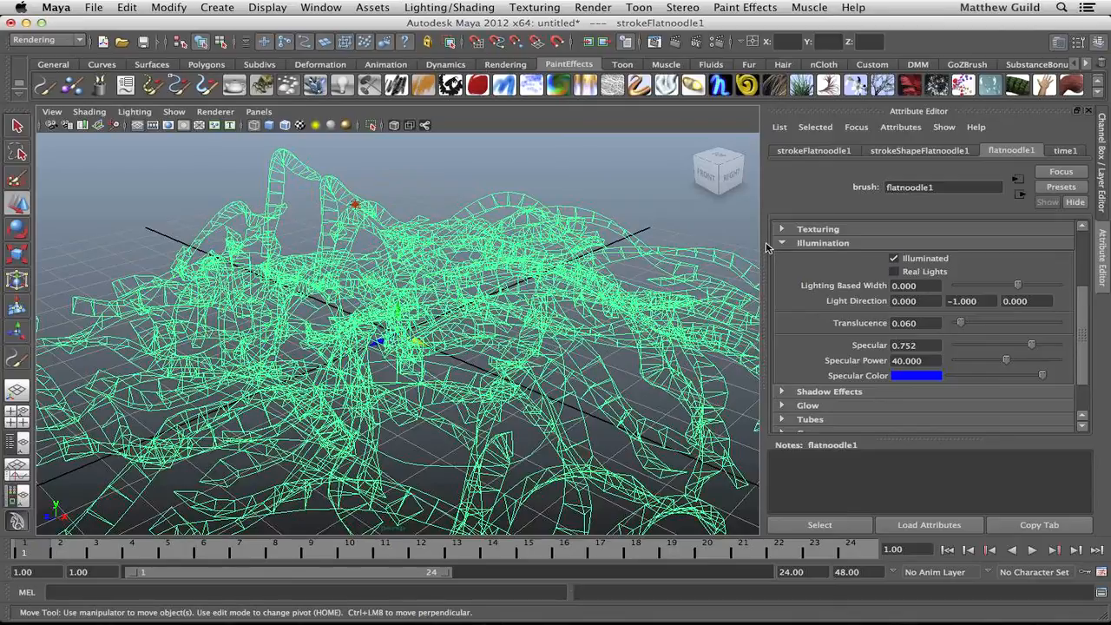